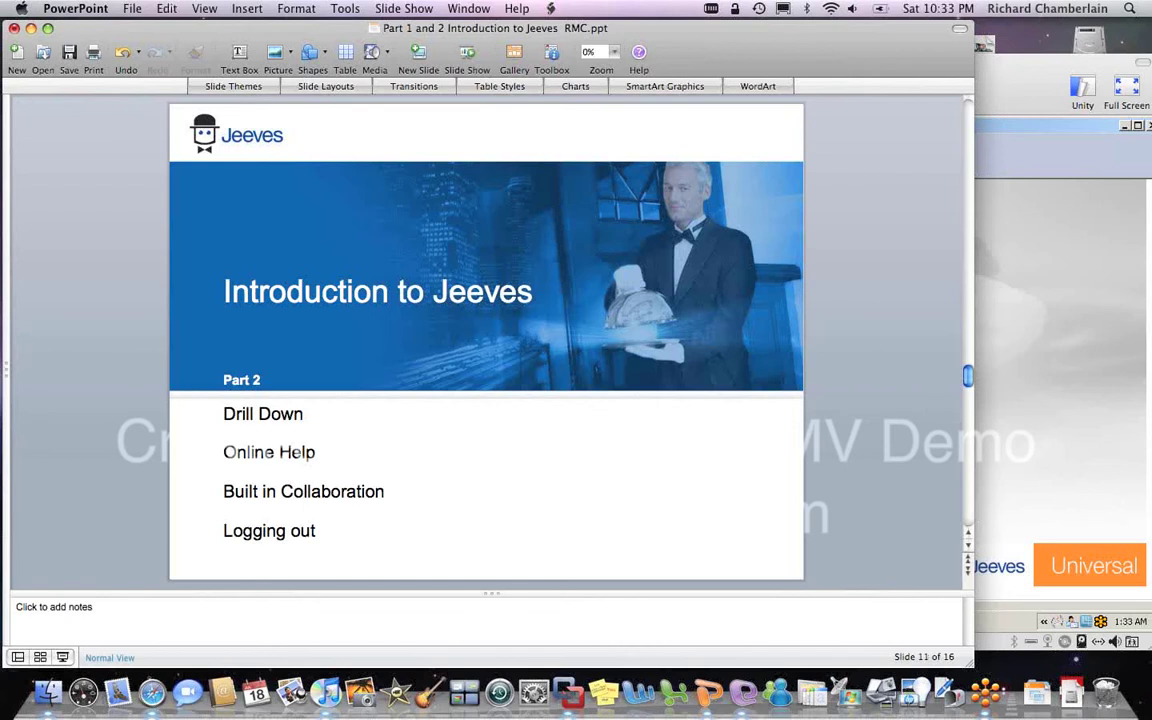
{"action": "mouse_move", "coordinate": [785, 561]}
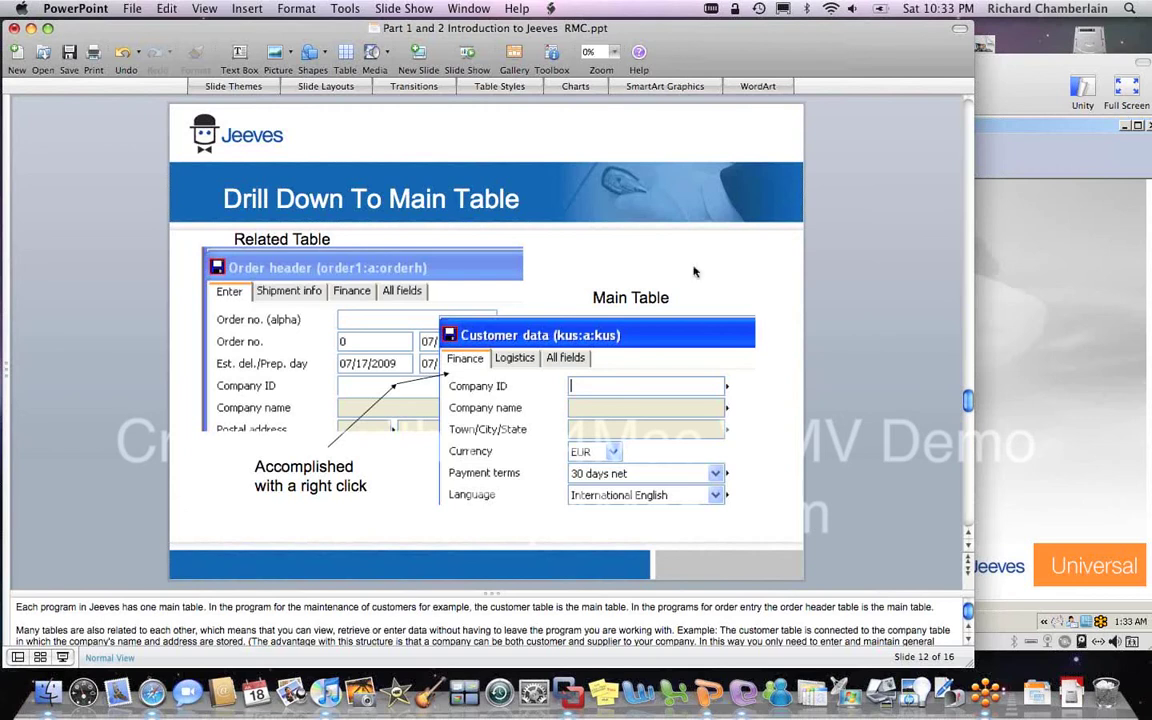
{"action": "mouse_move", "coordinate": [100, 291]}
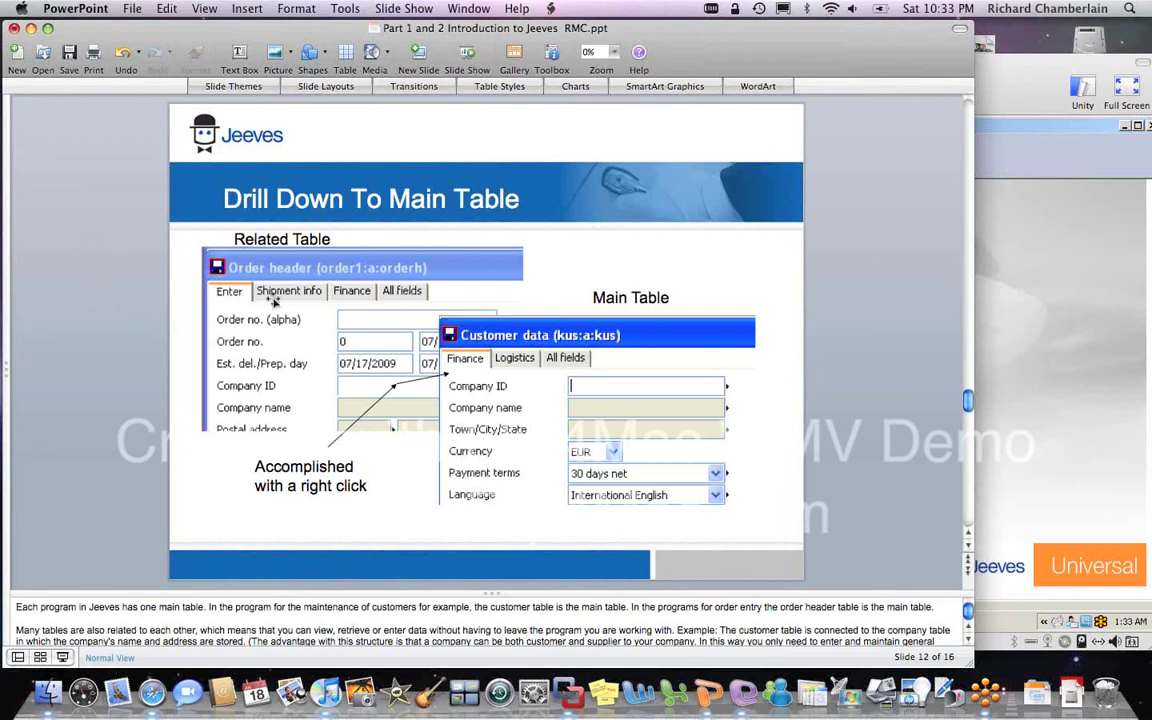
{"action": "mouse_move", "coordinate": [312, 366]}
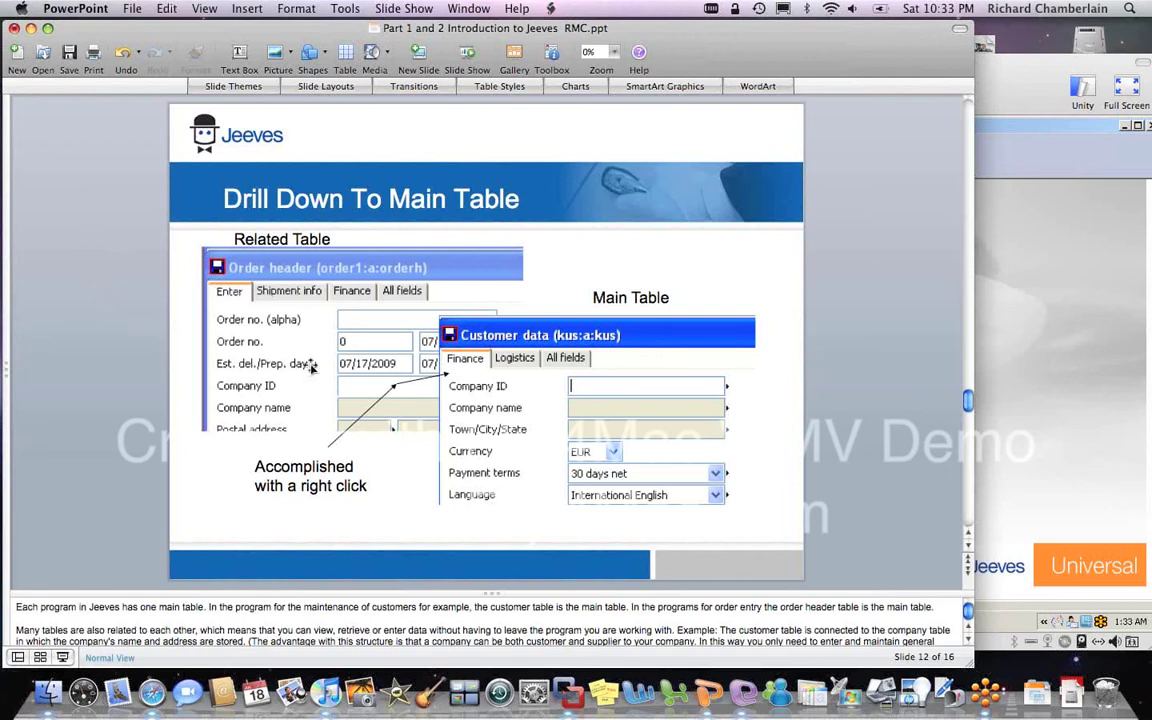
{"action": "mouse_move", "coordinate": [267, 393]}
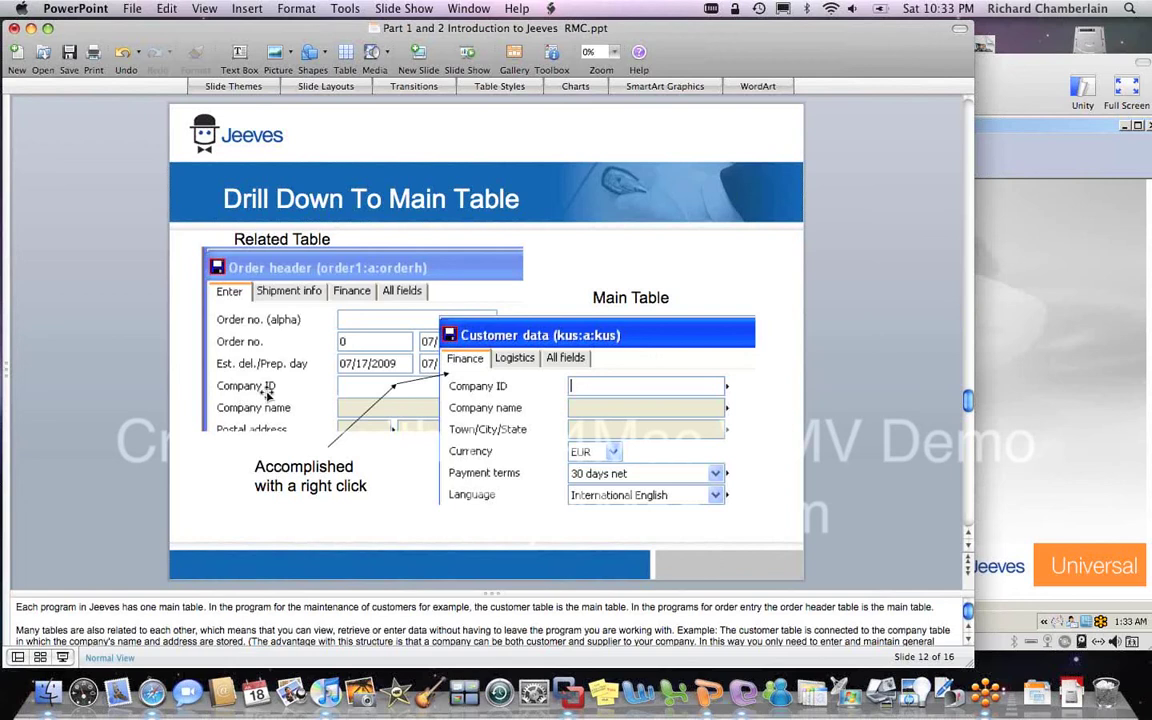
{"action": "mouse_move", "coordinate": [366, 391]}
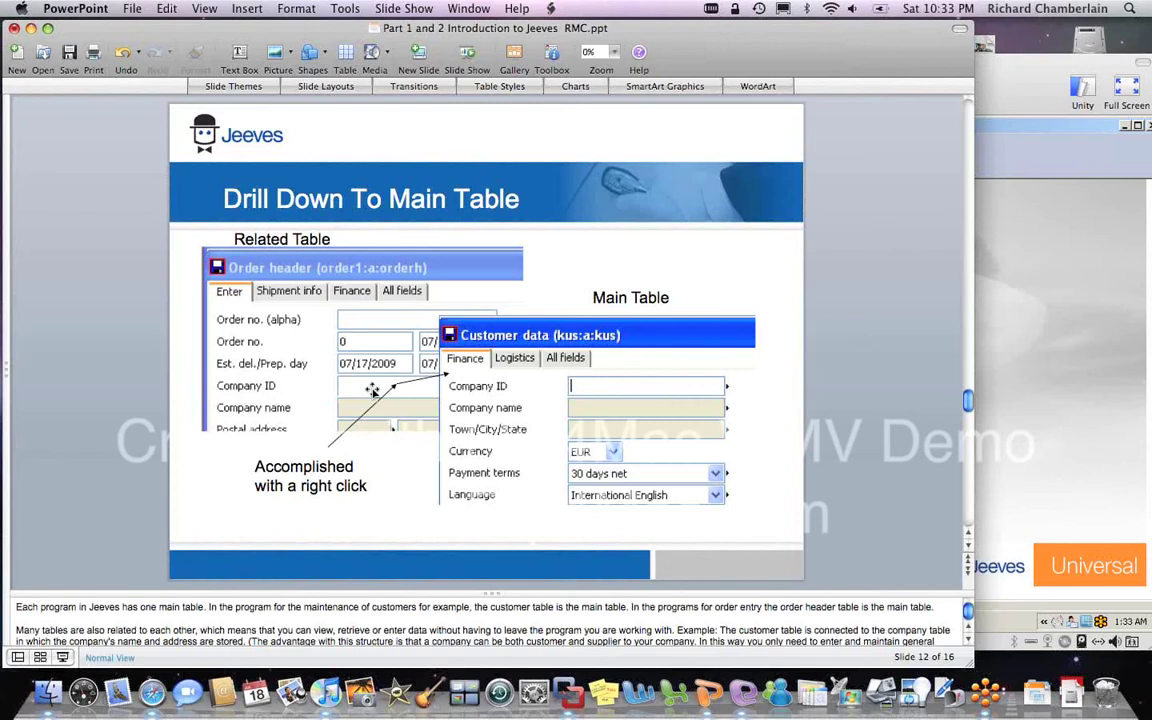
{"action": "mouse_move", "coordinate": [363, 389]}
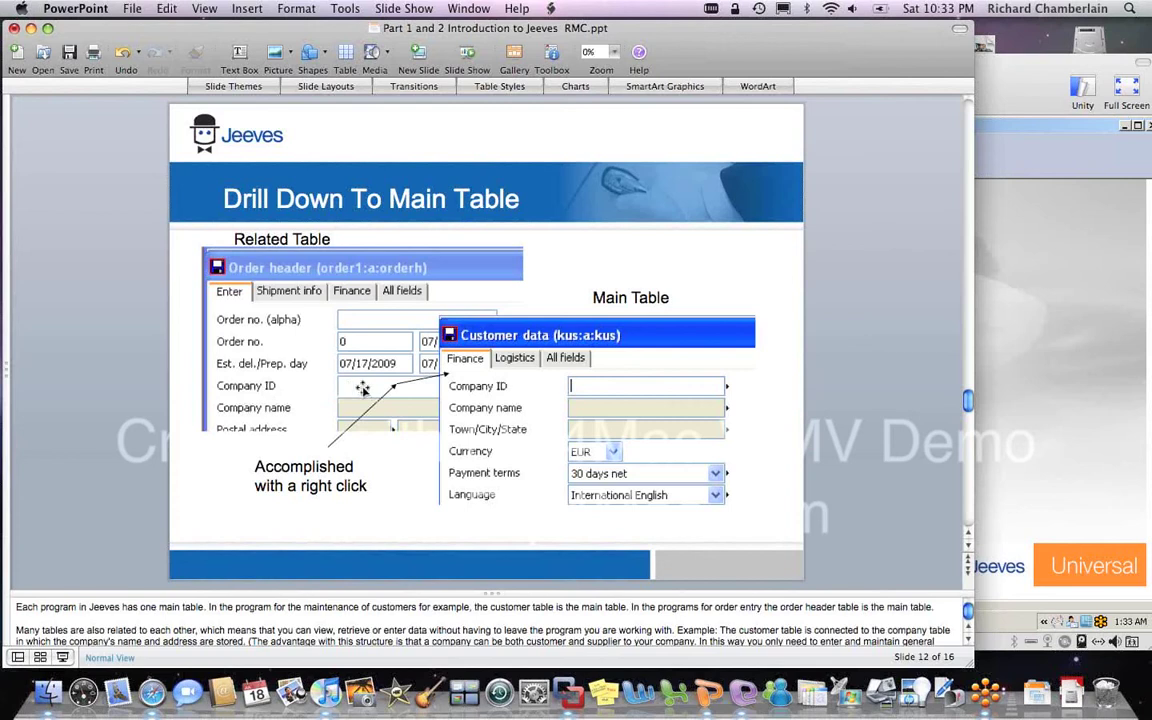
{"action": "mouse_move", "coordinate": [510, 393]}
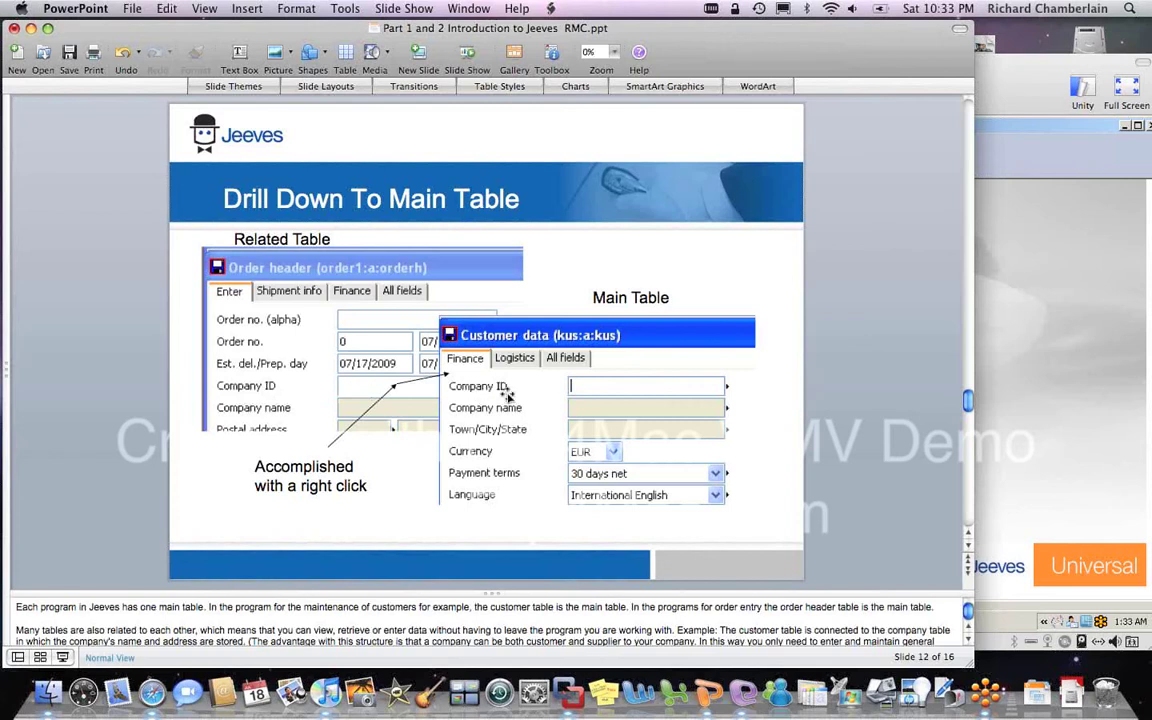
{"action": "mouse_move", "coordinate": [373, 390]}
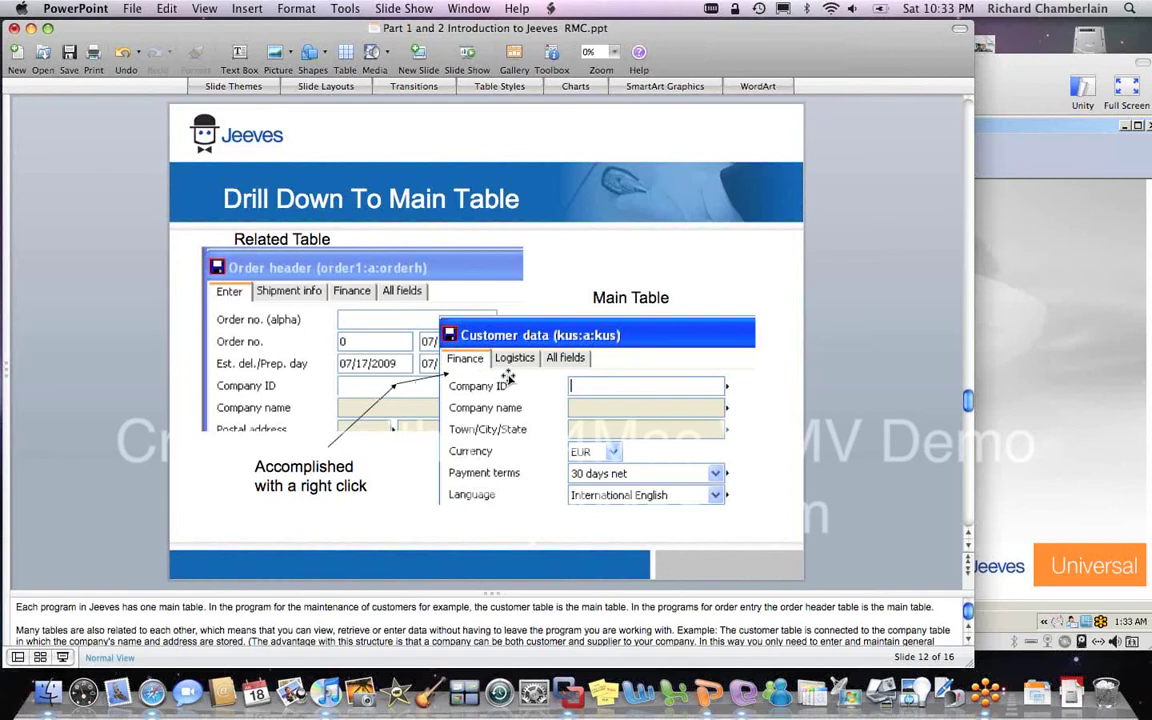
{"action": "mouse_move", "coordinate": [446, 433]}
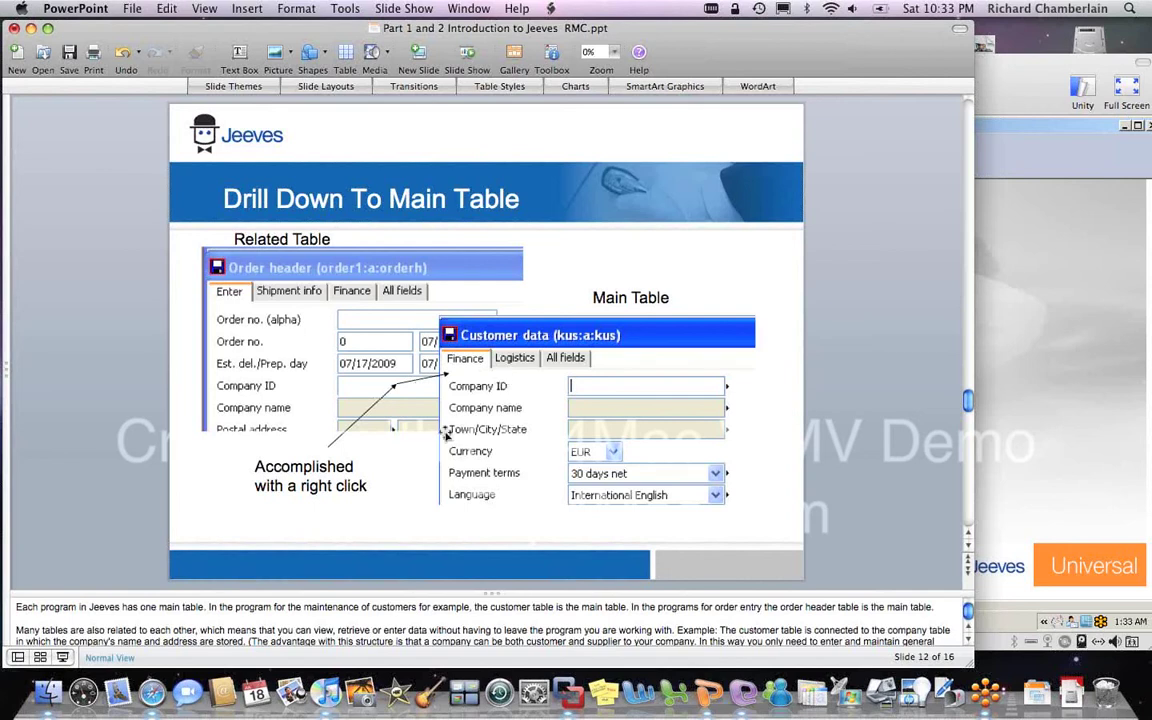
{"action": "mouse_move", "coordinate": [727, 374]}
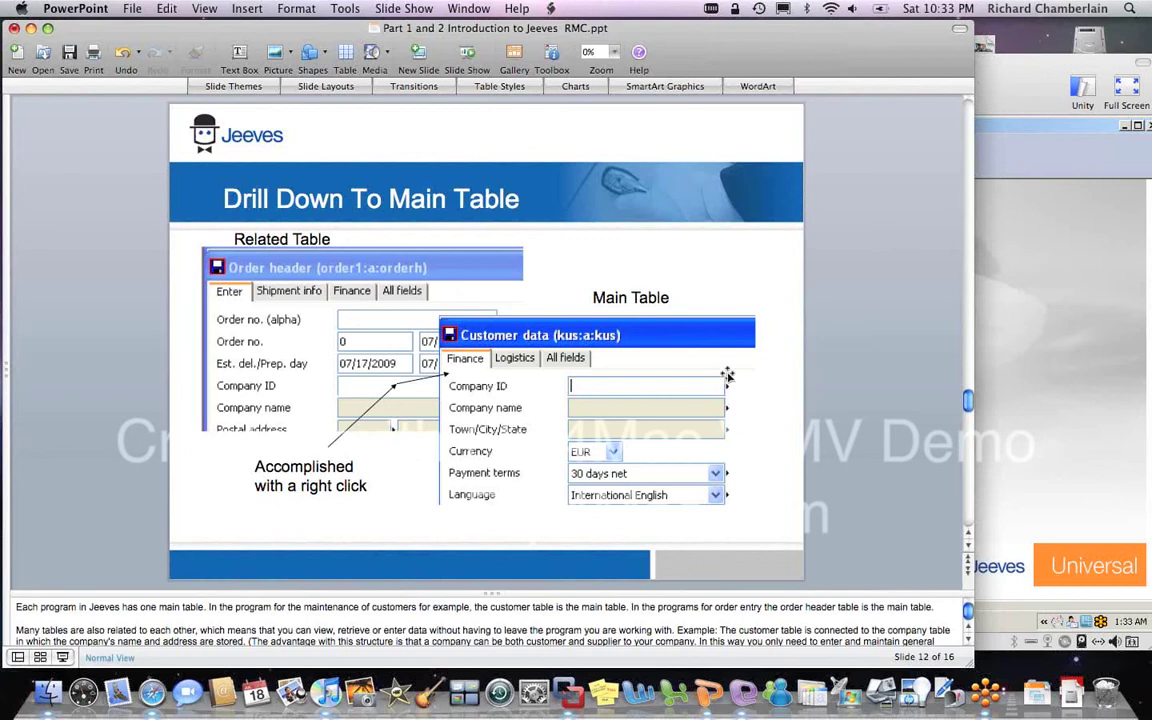
{"action": "mouse_move", "coordinate": [738, 417]}
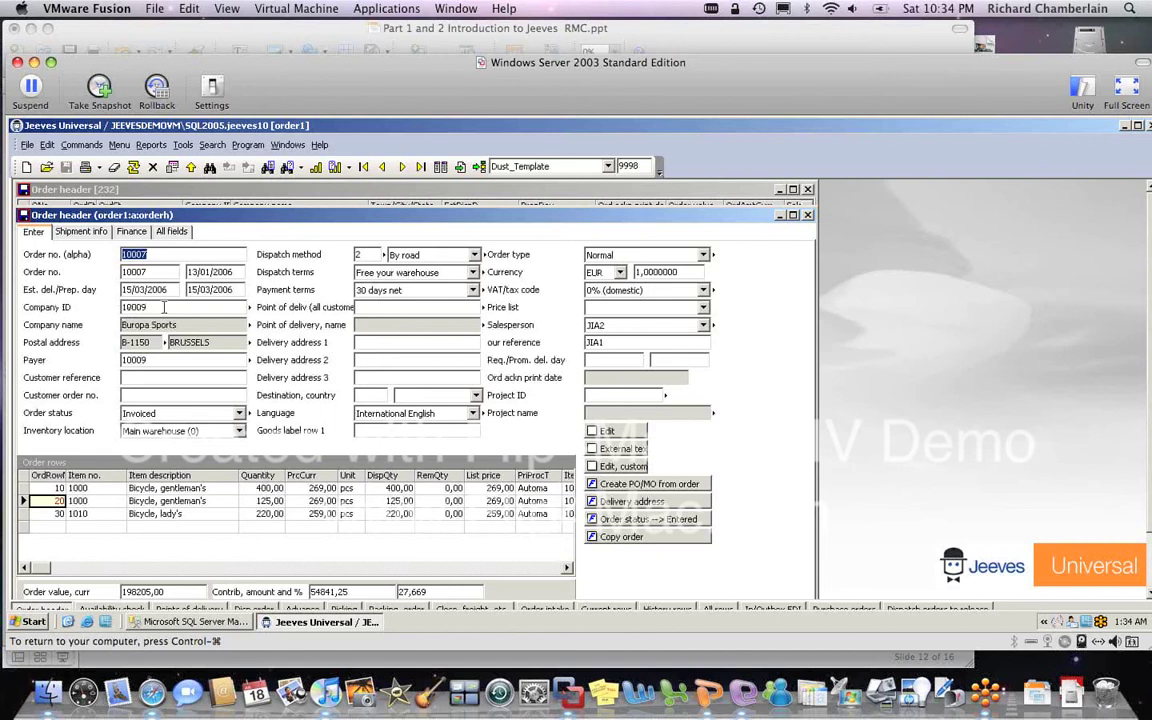
Step: Drill down from order 10007's Company ID to its customer and acknowledge the credit-limit warning
{"action": "right_click", "coordinate": [134, 307]}
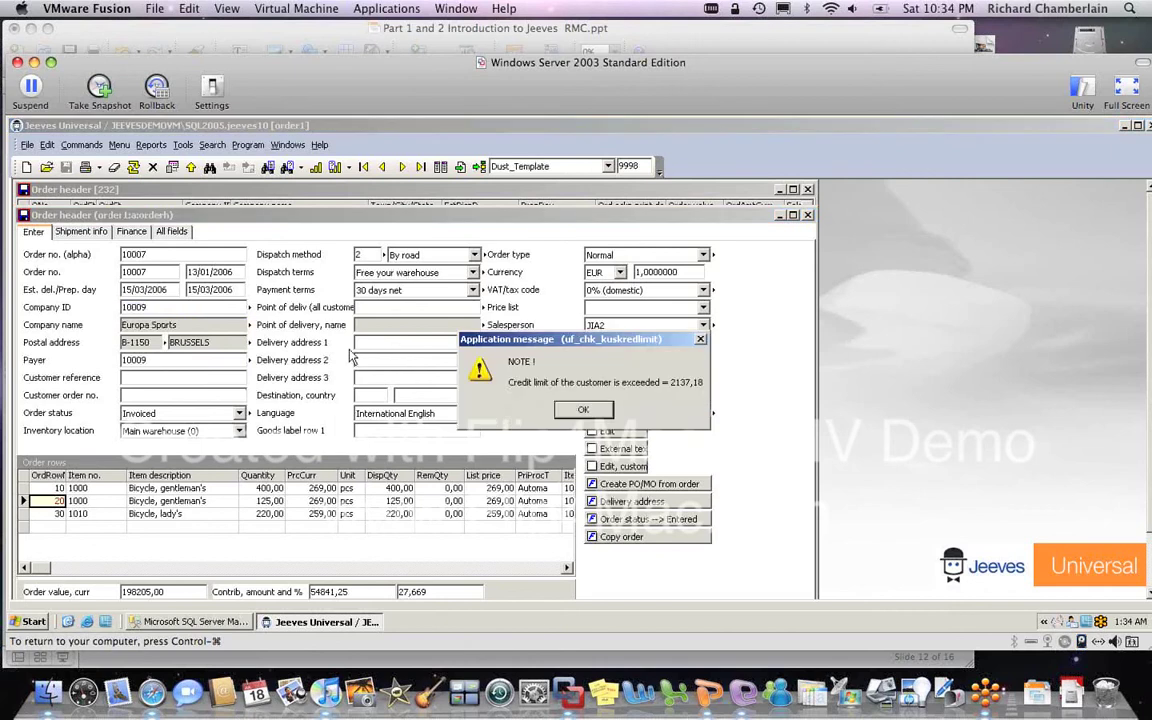
{"action": "mouse_move", "coordinate": [248, 305]}
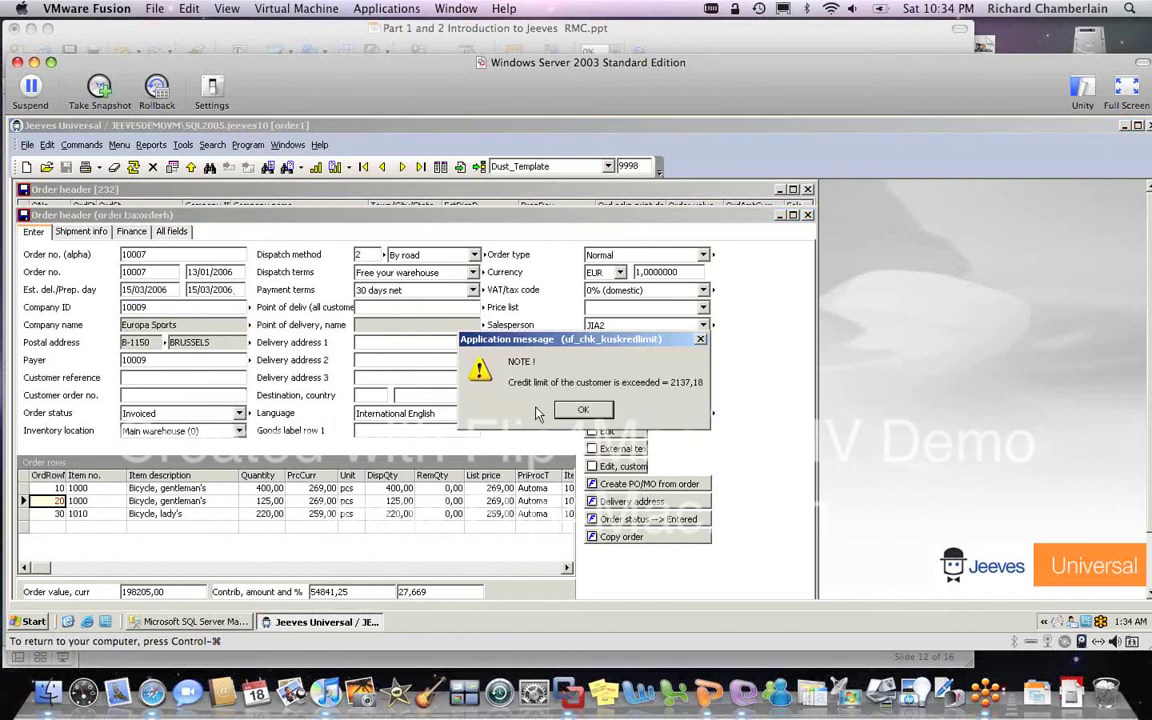
{"action": "mouse_move", "coordinate": [678, 406]}
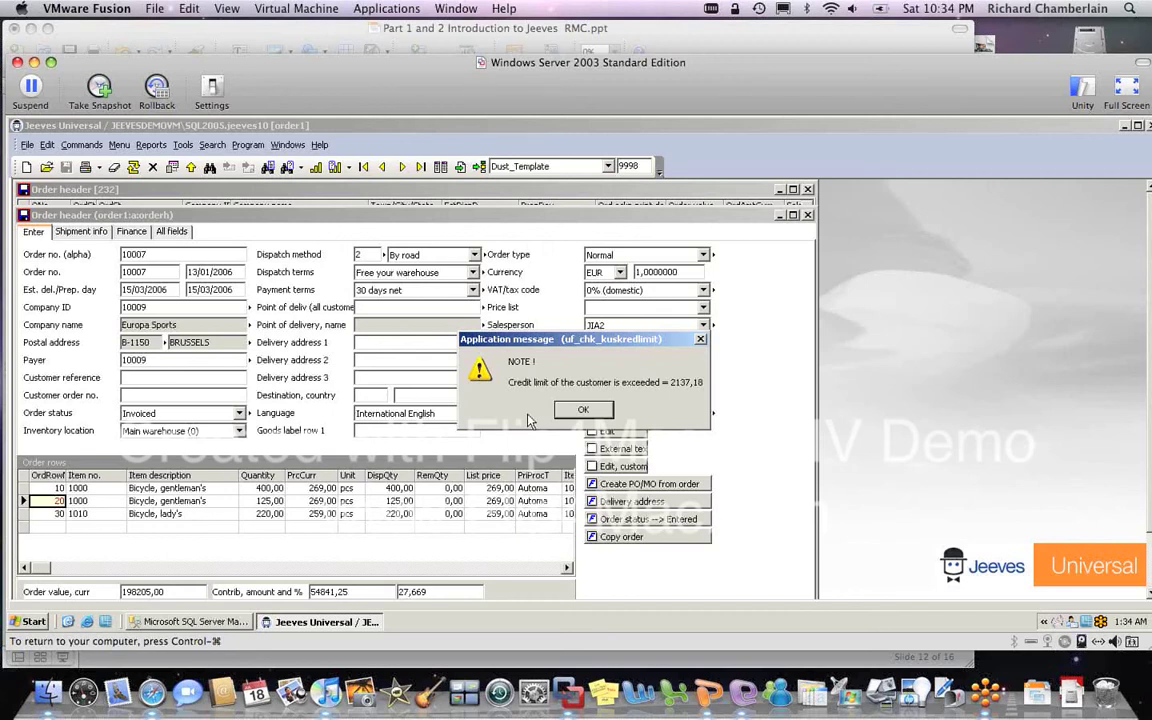
{"action": "mouse_move", "coordinate": [520, 409]}
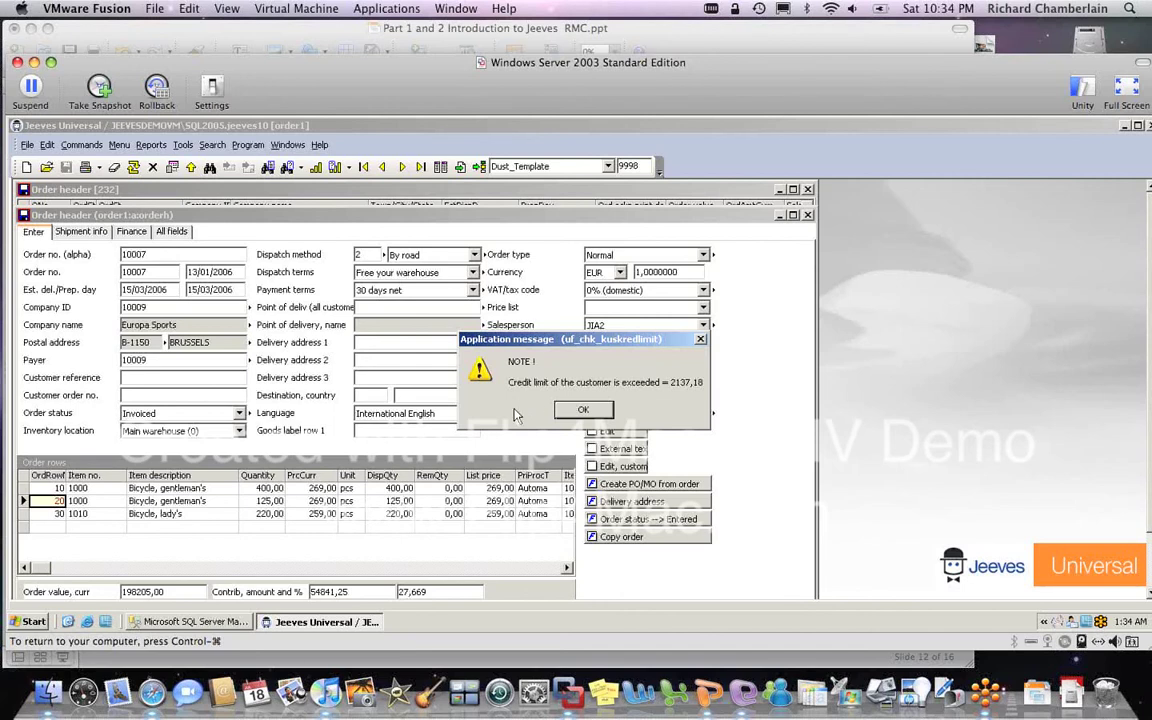
{"action": "left_click", "coordinate": [583, 409]}
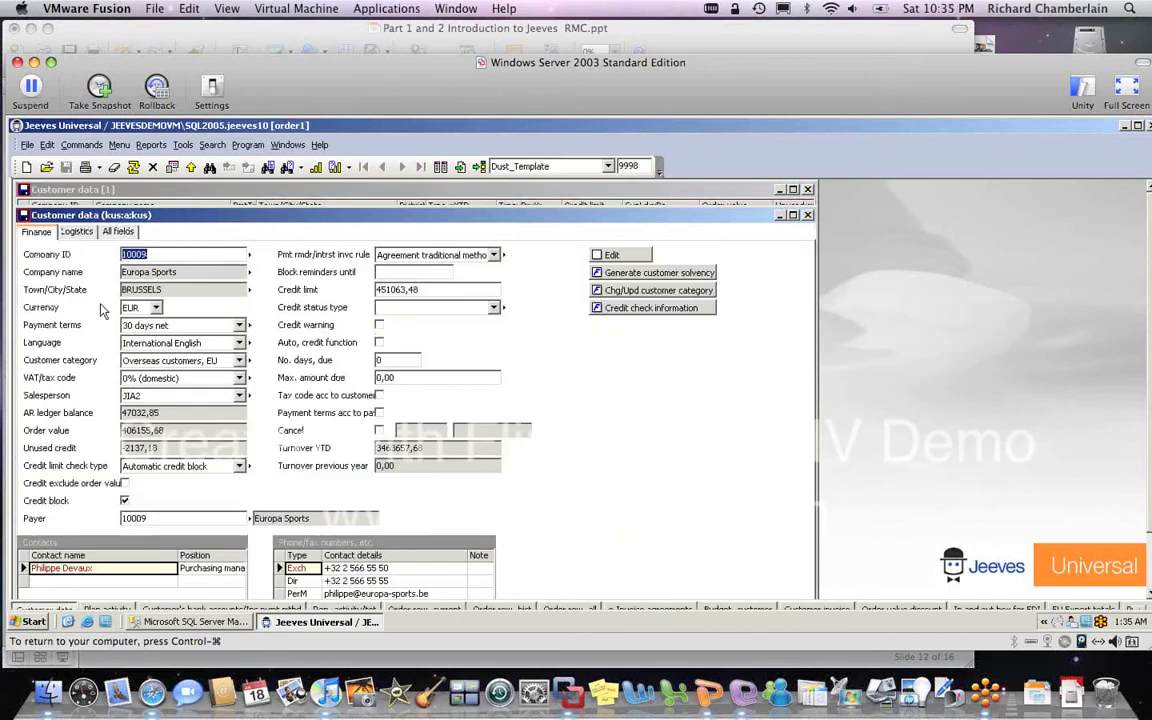
{"action": "mouse_move", "coordinate": [104, 334]}
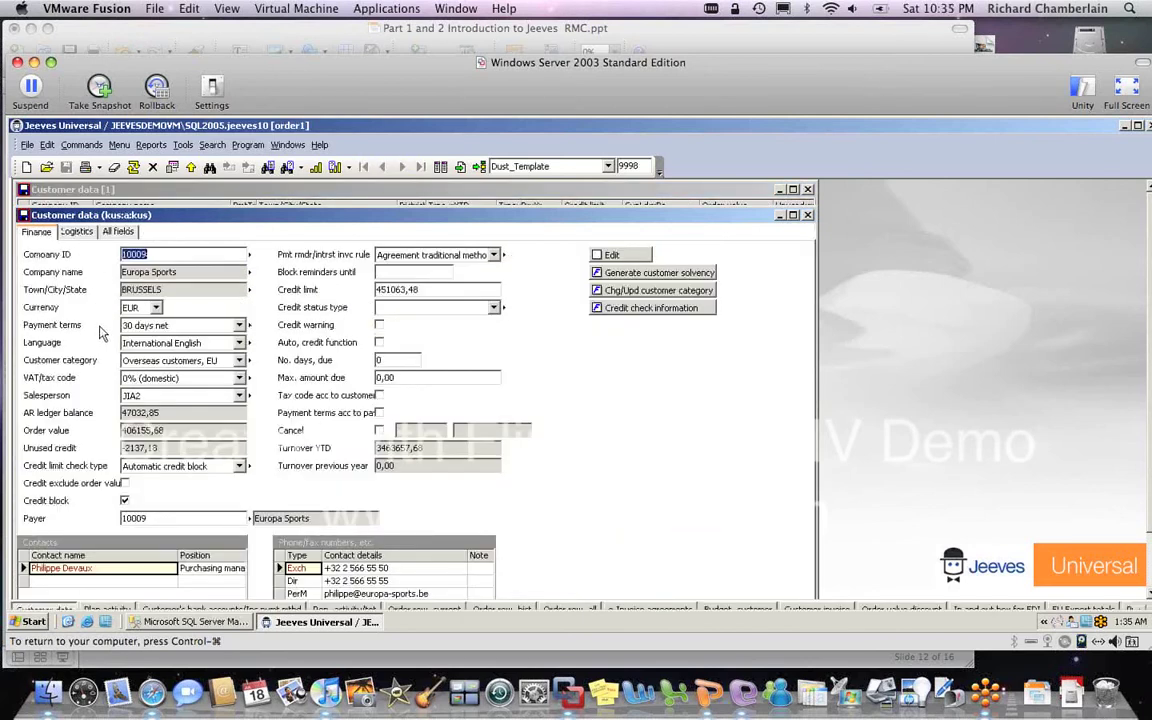
{"action": "mouse_move", "coordinate": [263, 368]}
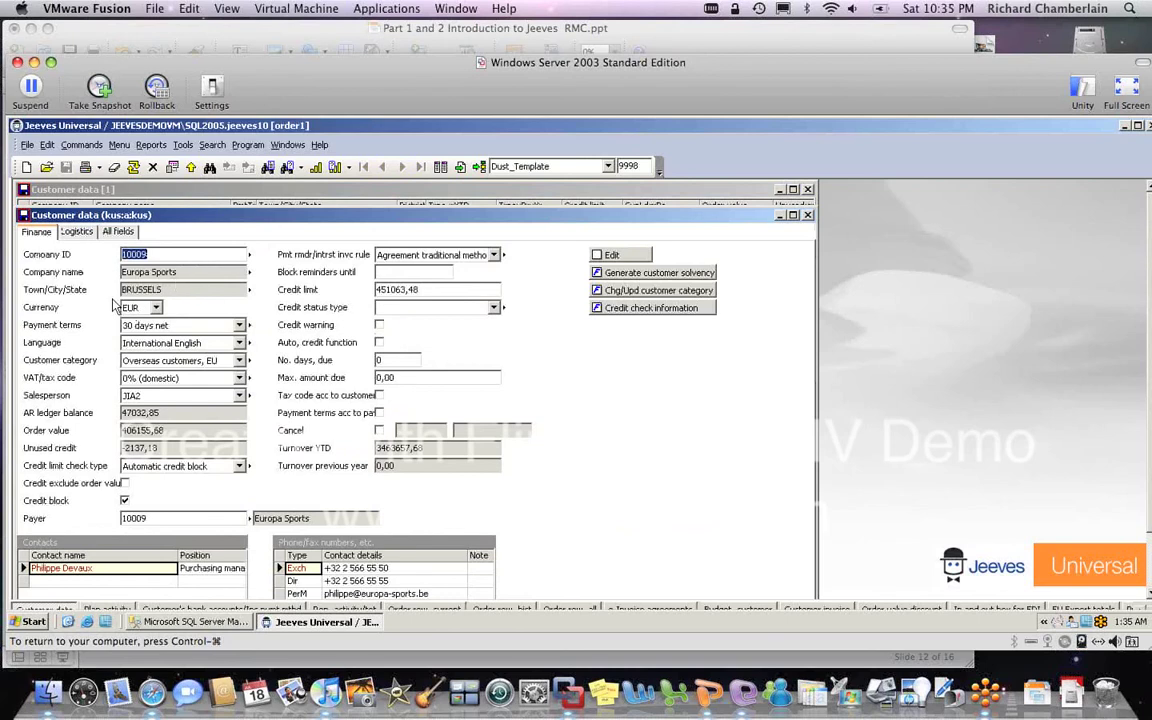
{"action": "mouse_move", "coordinate": [113, 410]}
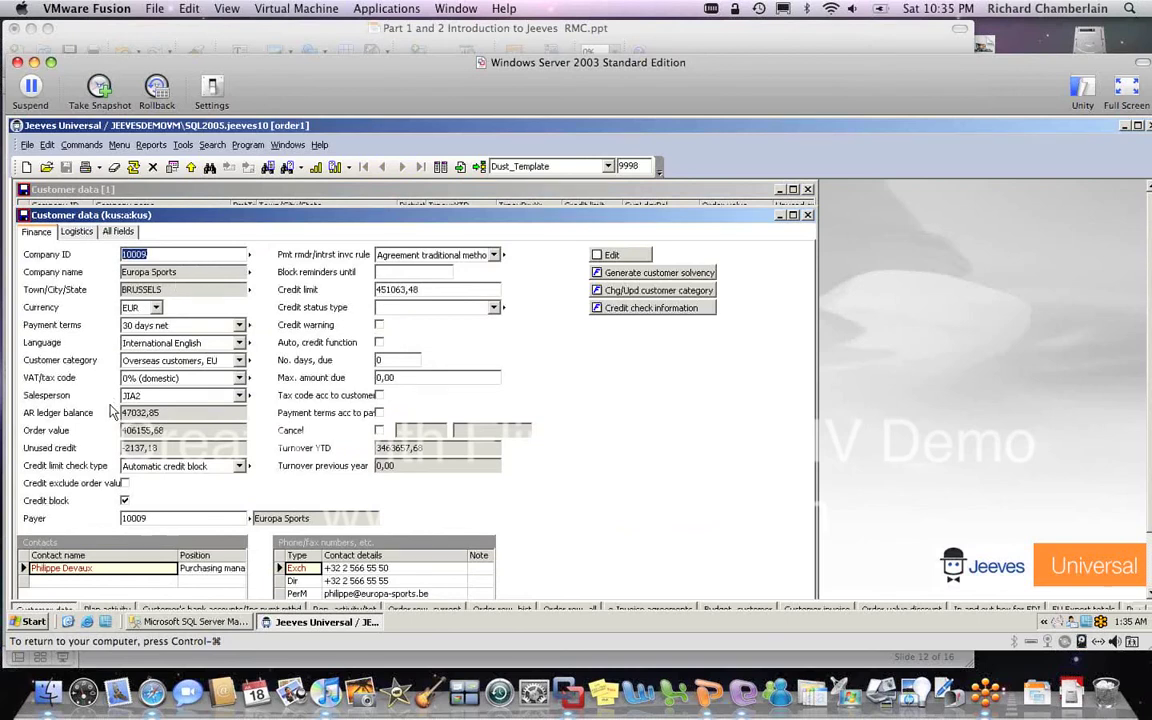
{"action": "mouse_move", "coordinate": [313, 417]}
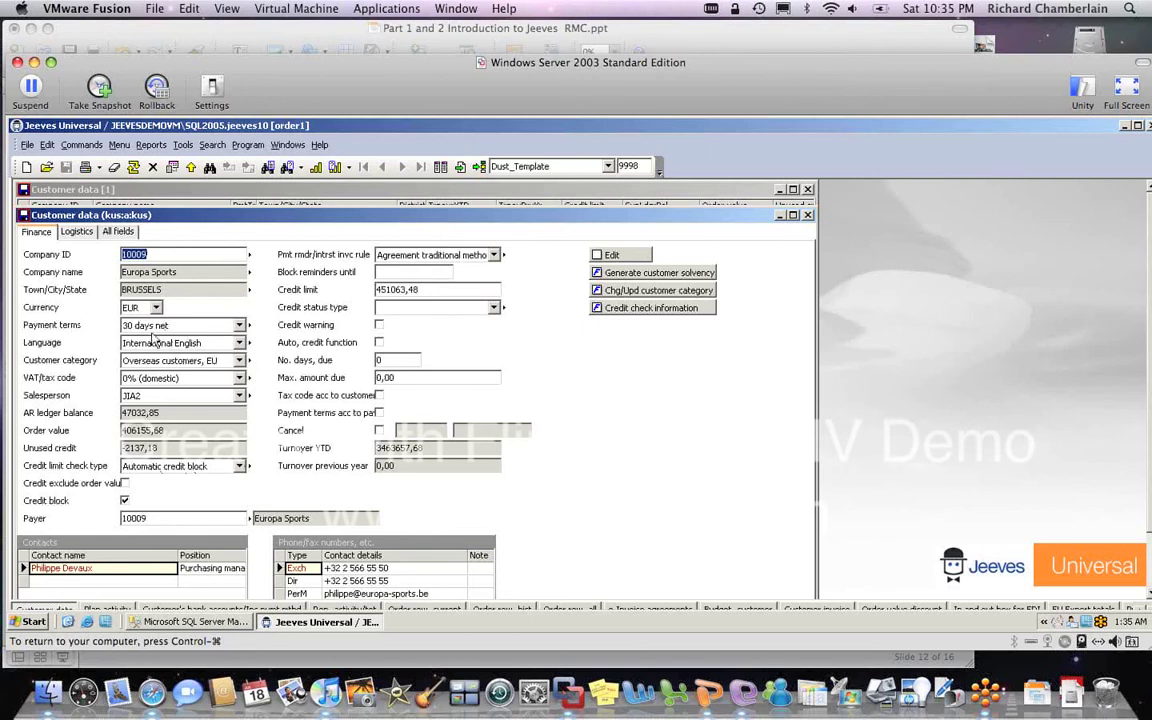
Step: Drill down from Europa Sports' 30 days net payment terms to the payment terms table
{"action": "right_click", "coordinate": [180, 325]}
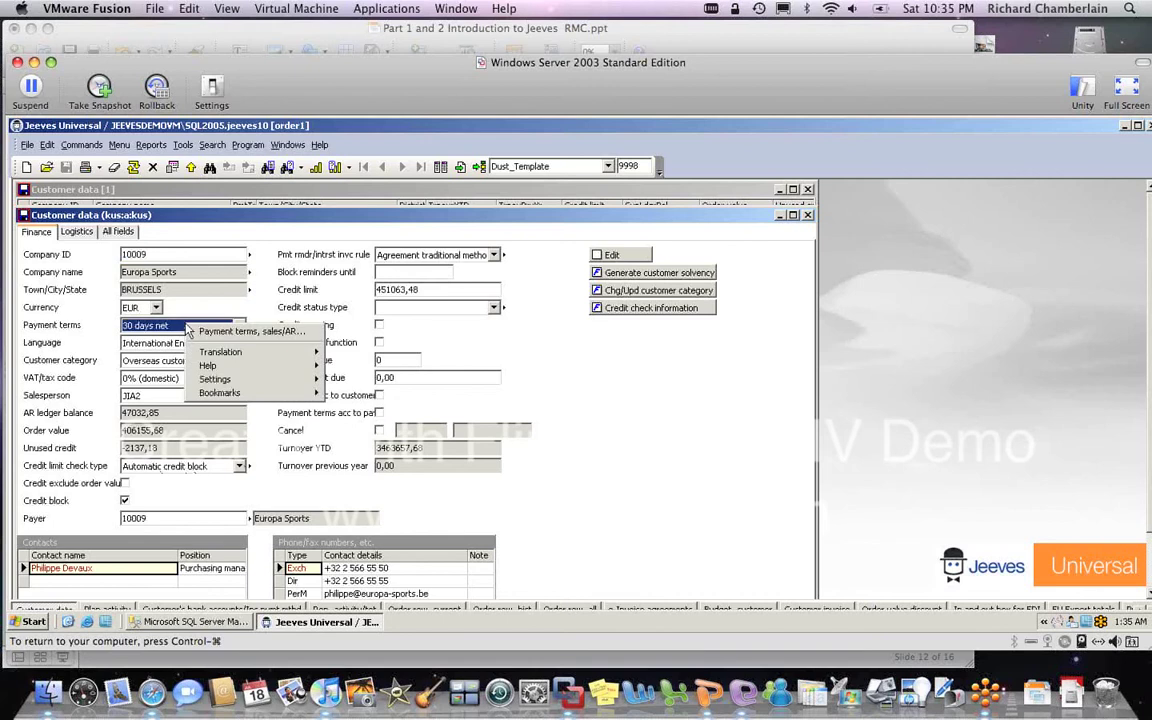
{"action": "left_click", "coordinate": [250, 331]}
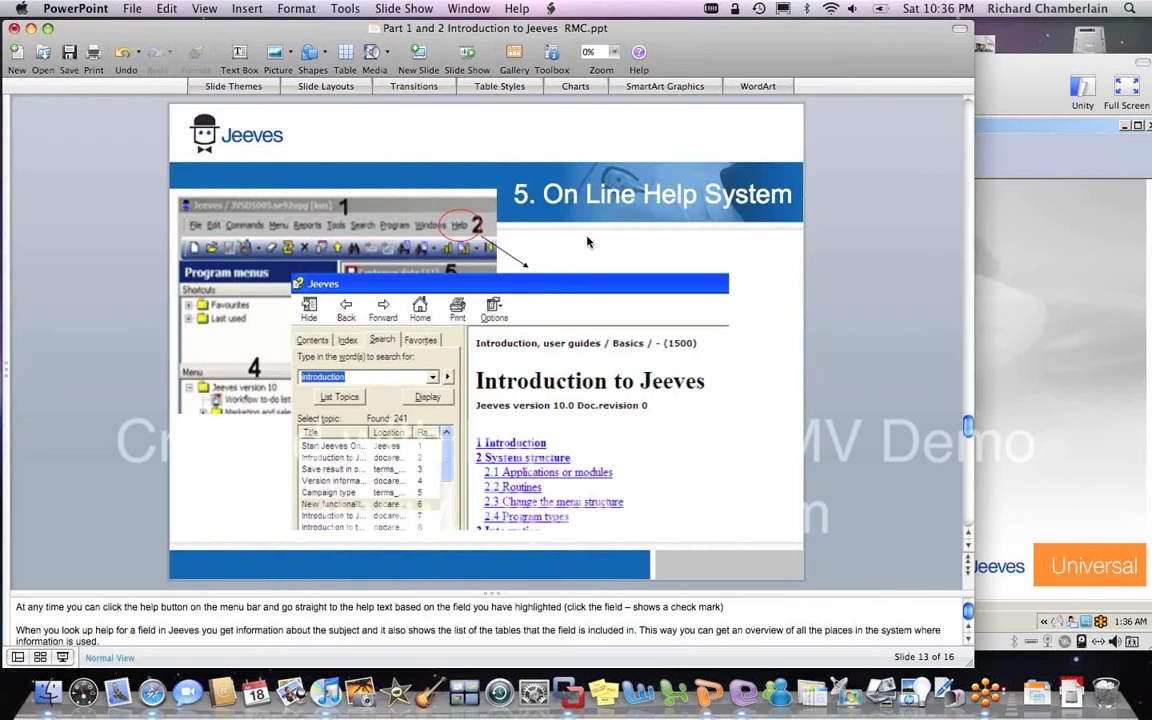
{"action": "mouse_move", "coordinate": [440, 220]}
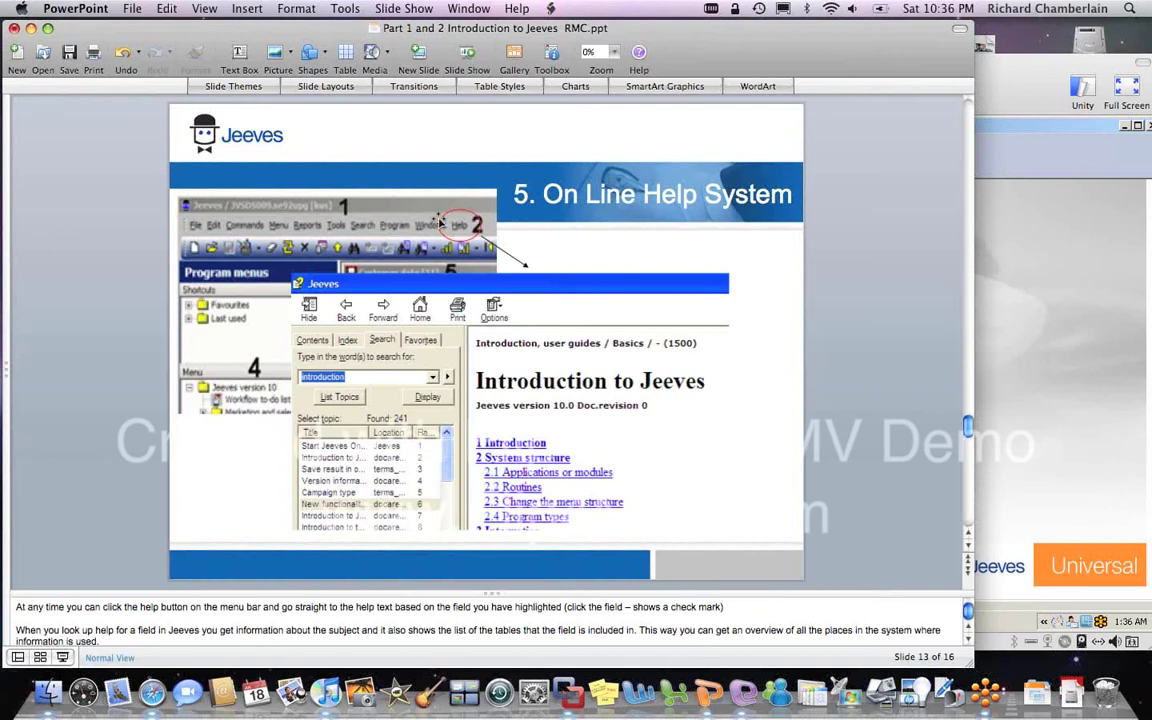
{"action": "mouse_move", "coordinate": [455, 235]}
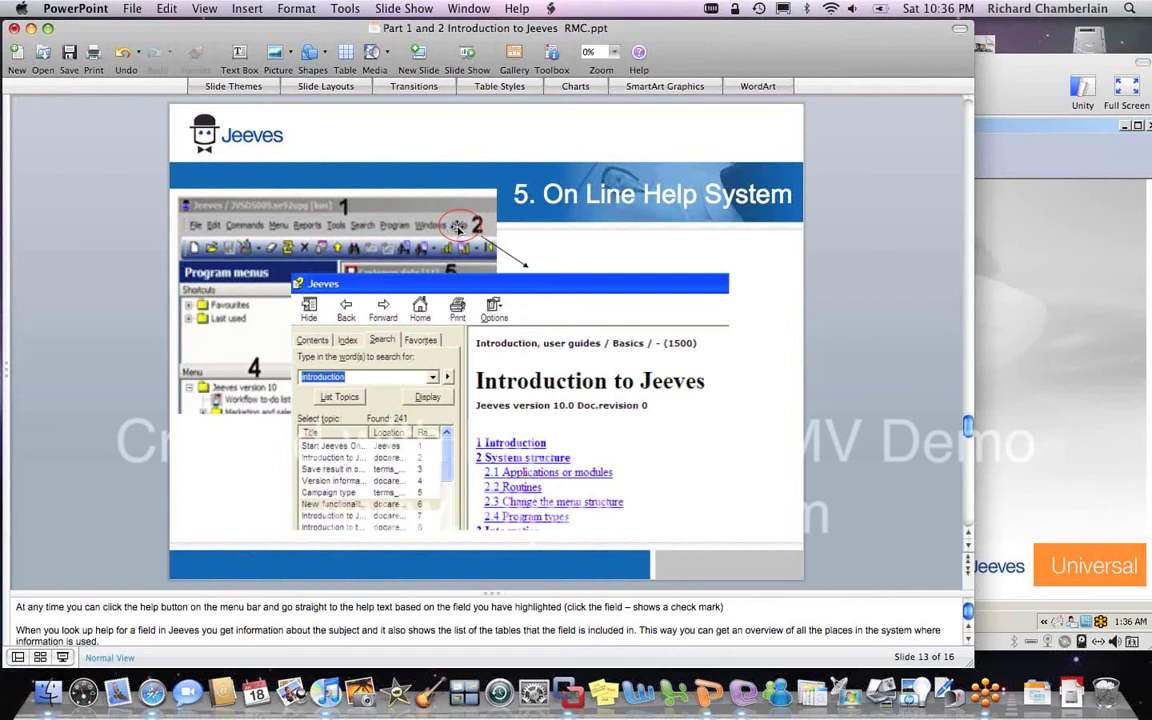
{"action": "mouse_move", "coordinate": [524, 298]}
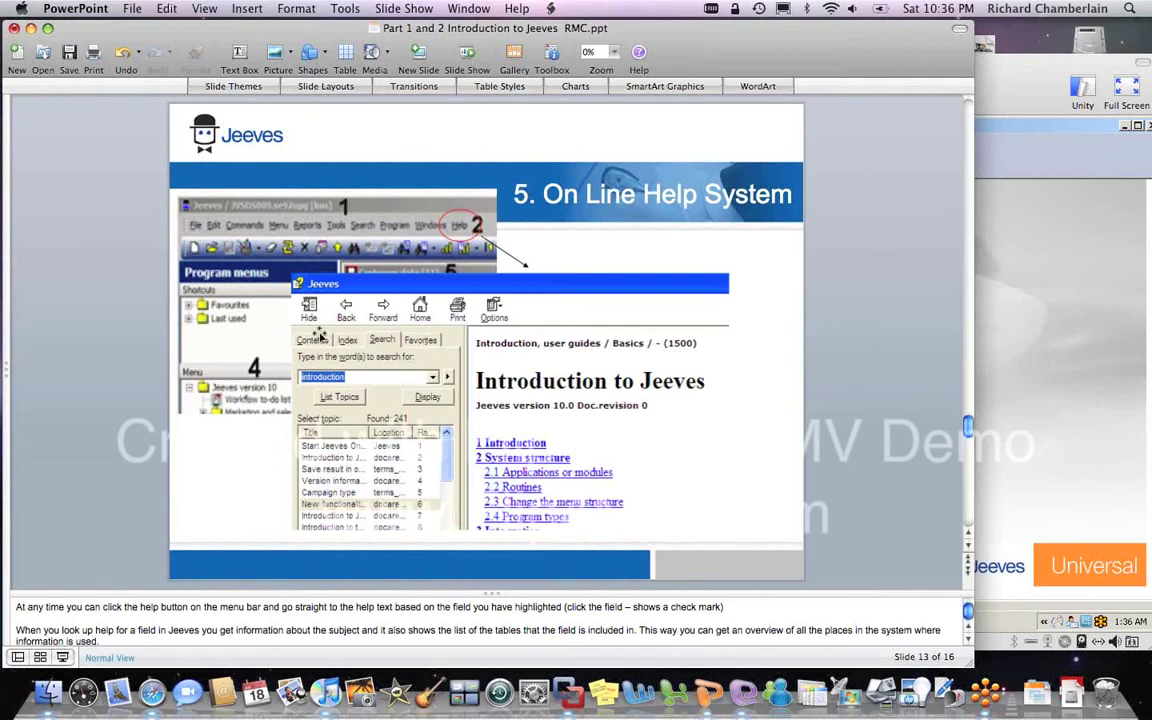
{"action": "mouse_move", "coordinate": [533, 353]}
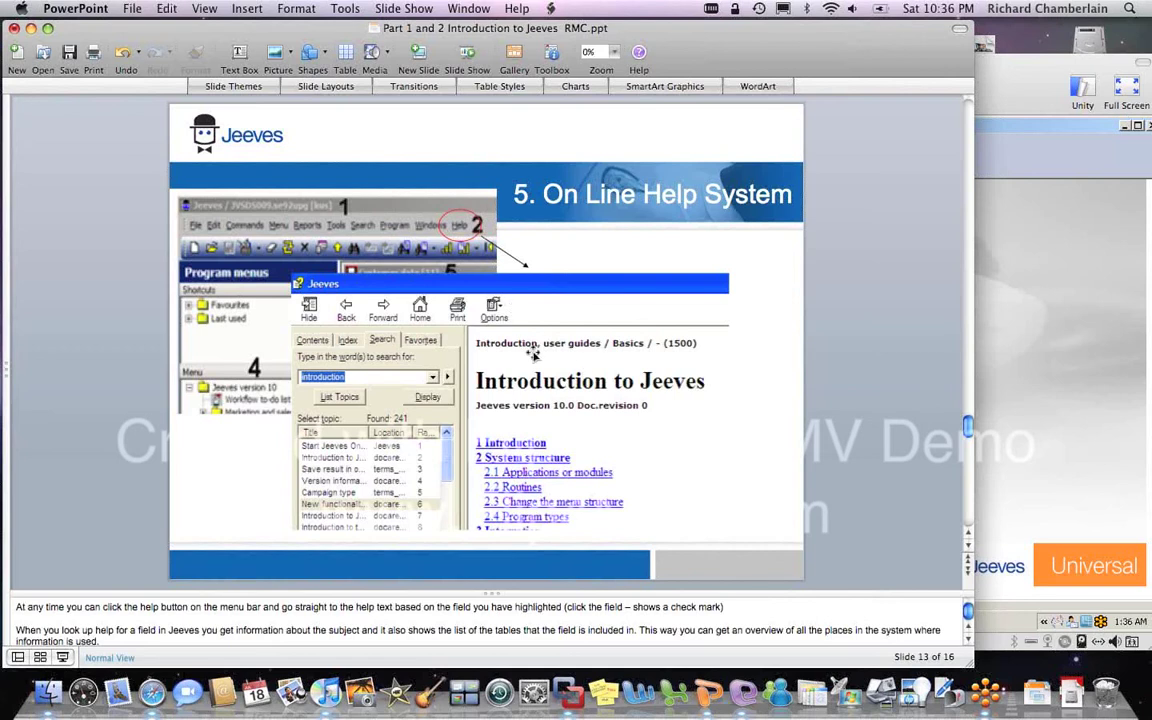
{"action": "mouse_move", "coordinate": [490, 356]}
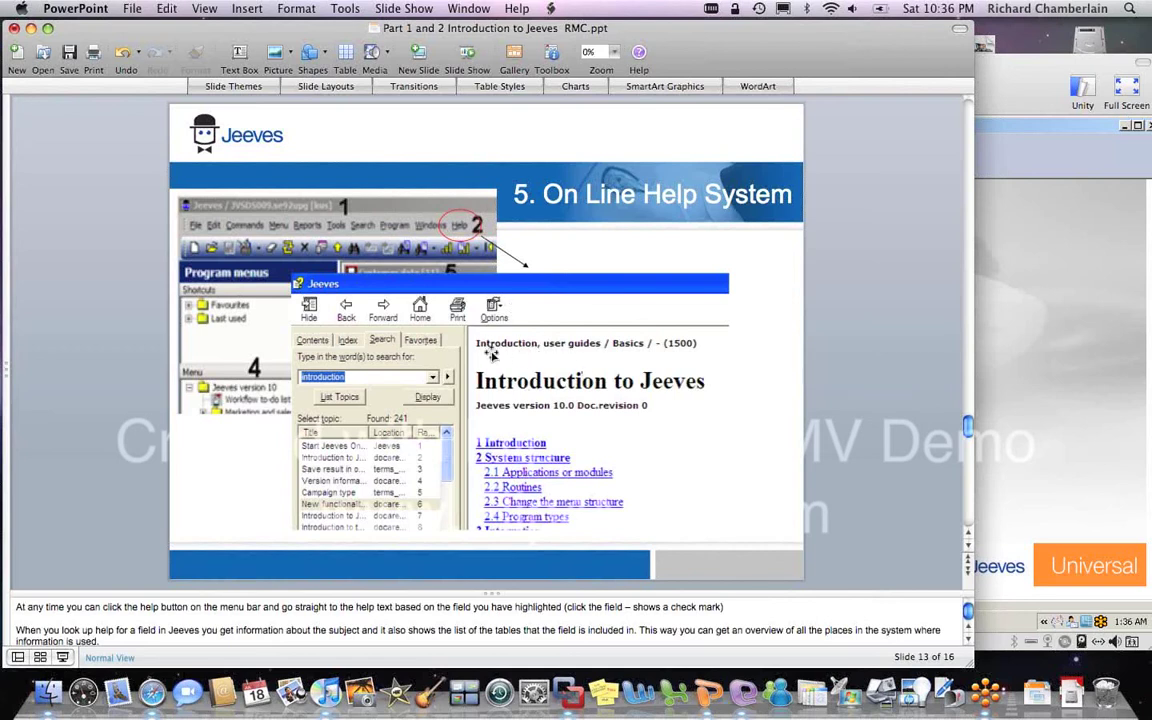
{"action": "mouse_move", "coordinate": [567, 402]}
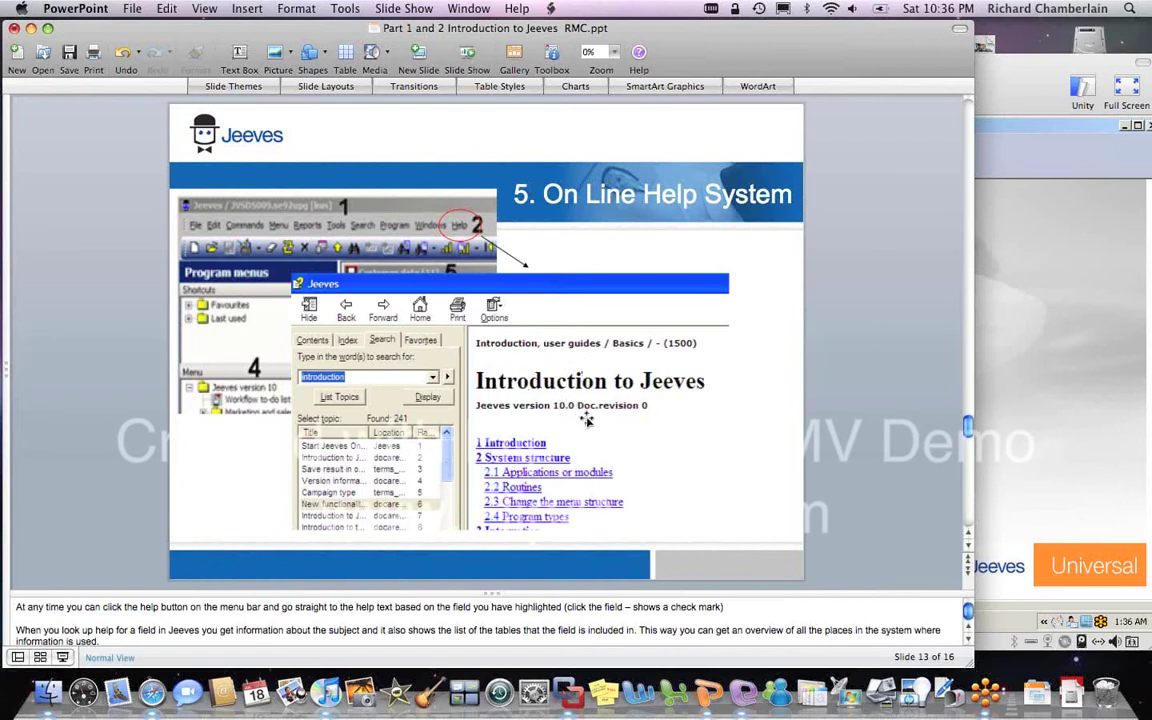
{"action": "mouse_move", "coordinate": [420, 358]}
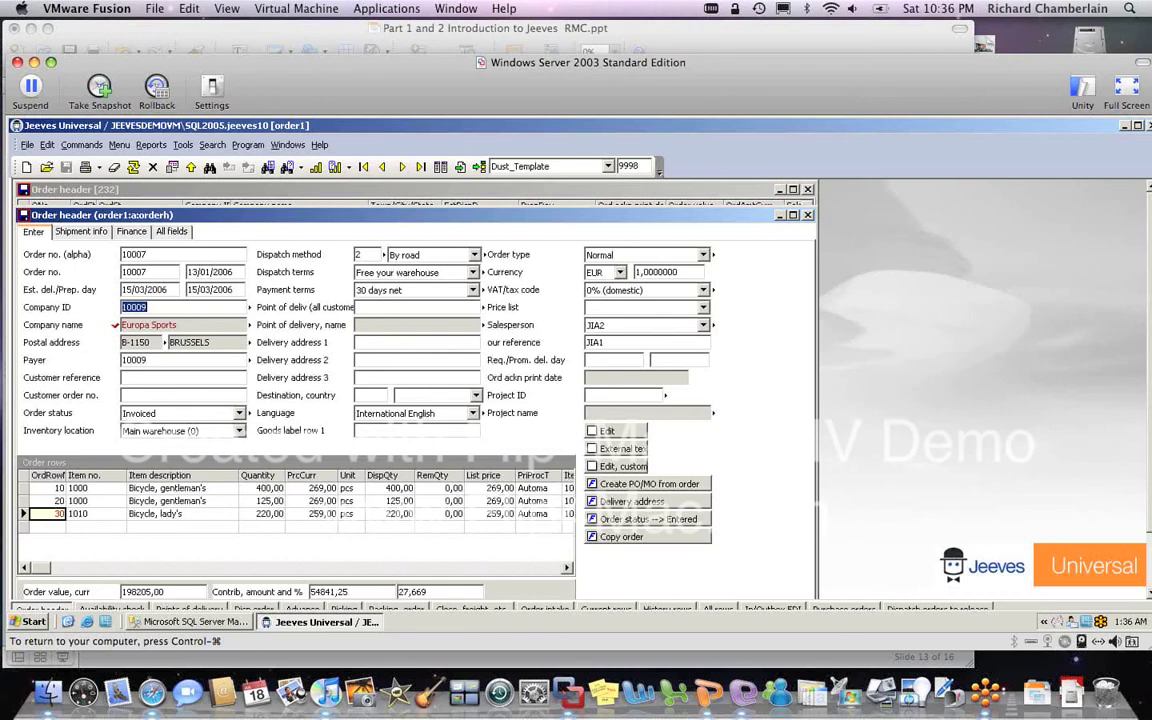
Step: Select the Company ID field in order 10007's header
{"action": "left_click", "coordinate": [320, 144]}
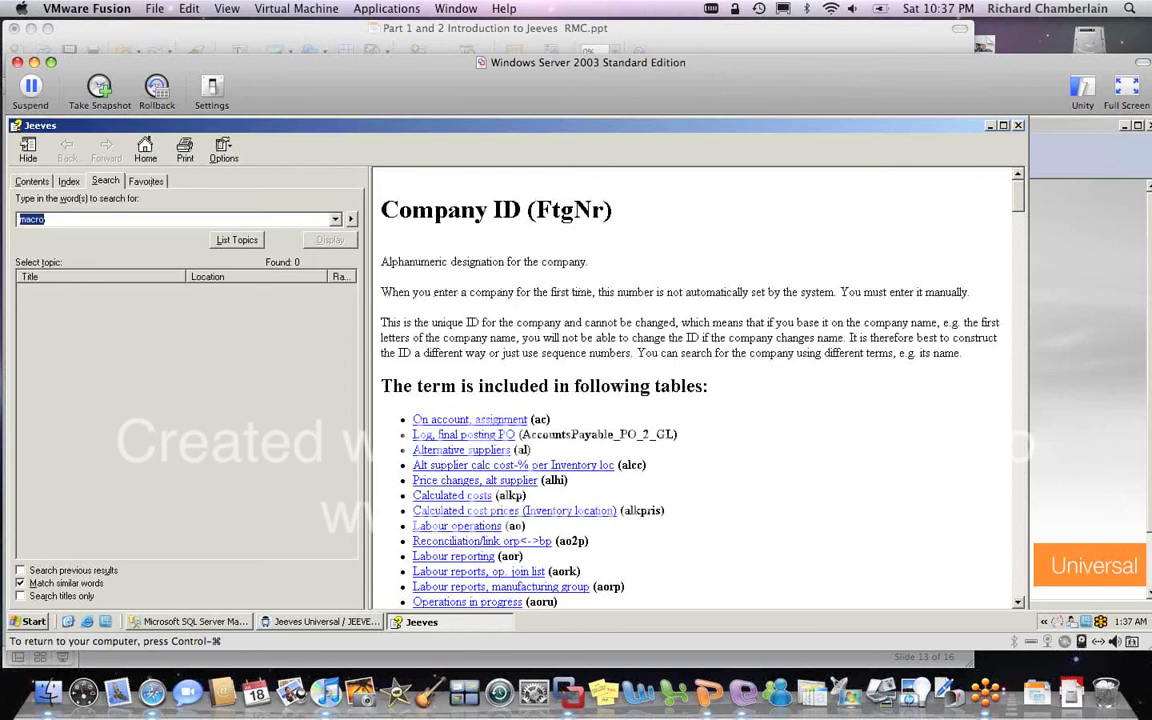
{"action": "mouse_move", "coordinate": [668, 391]}
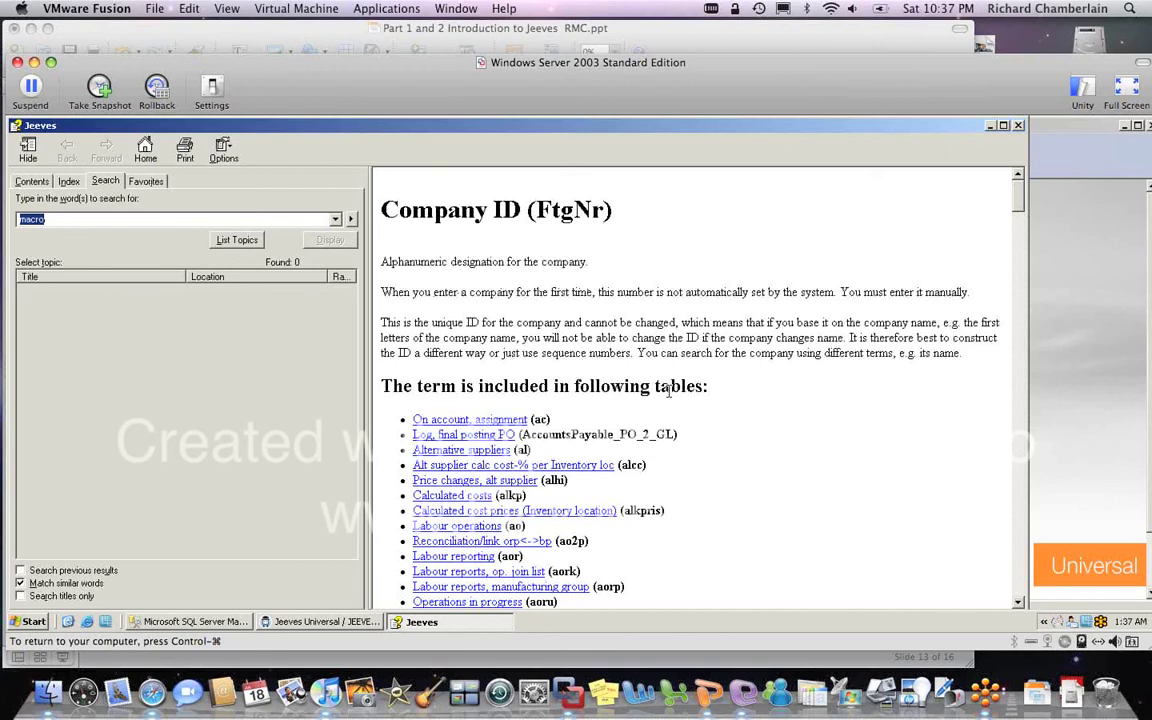
{"action": "mouse_move", "coordinate": [1022, 238]}
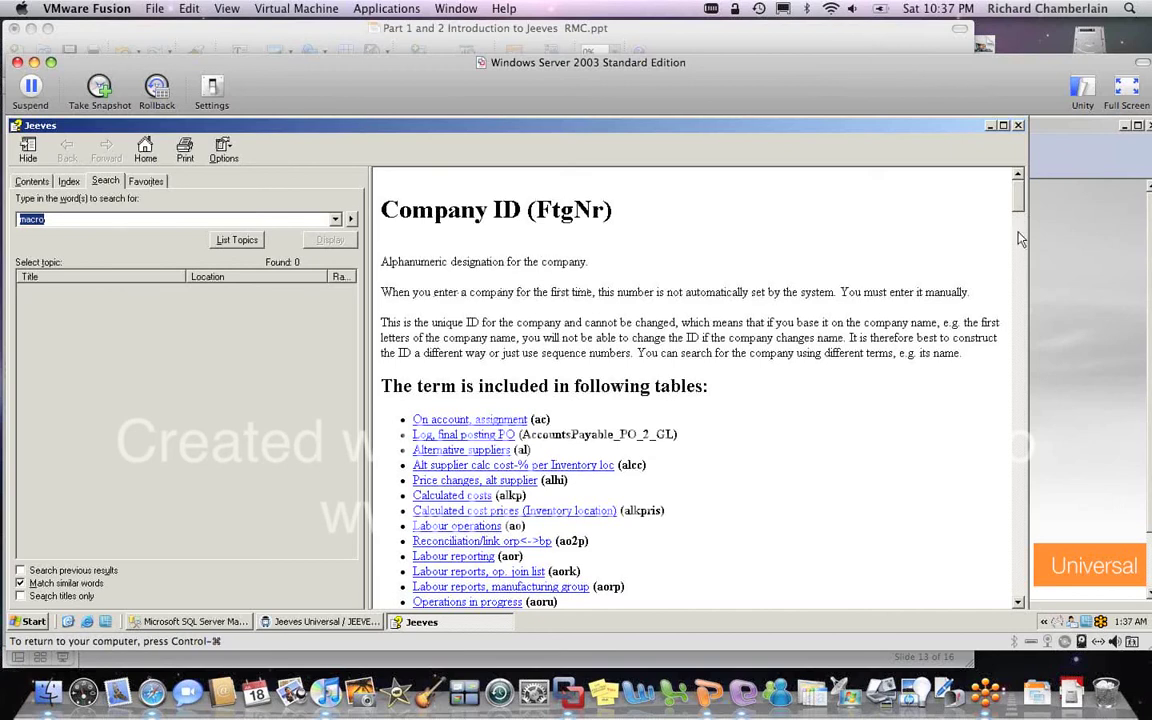
Step: Scroll the Company ID help topic and expand Introduction and Marketing and sales support in Contents
{"action": "scroll", "scroll_direction": "down", "scroll_amount": 3}
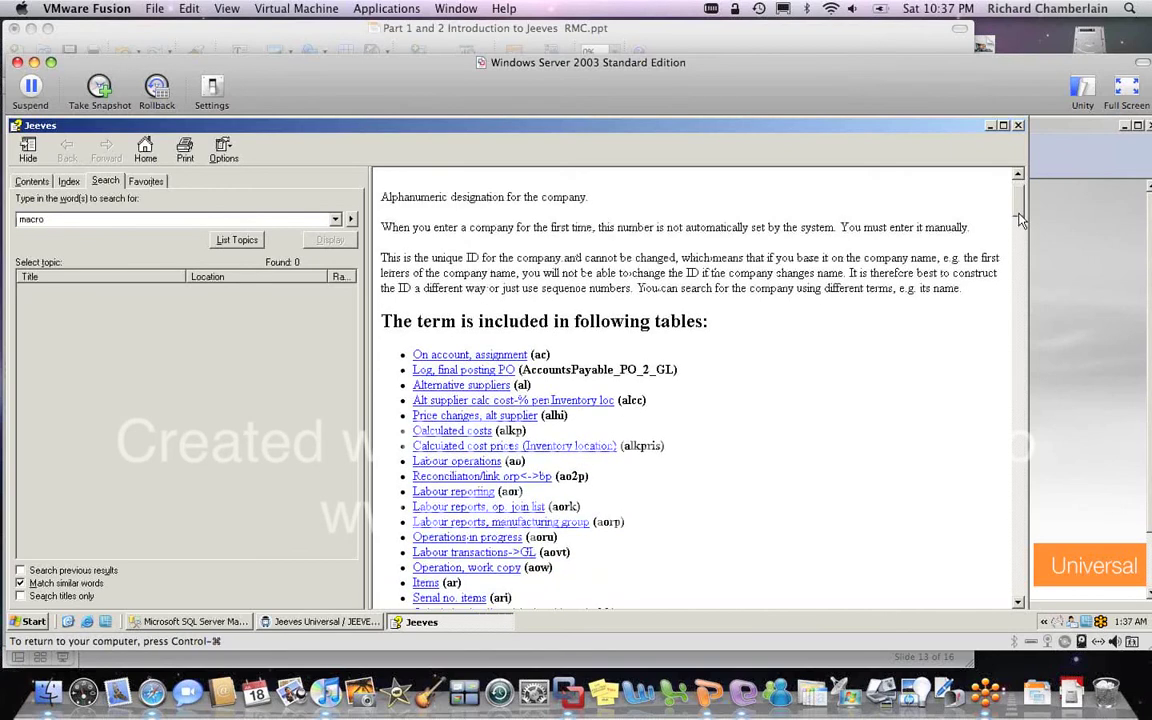
{"action": "scroll", "scroll_direction": "down", "scroll_amount": 3}
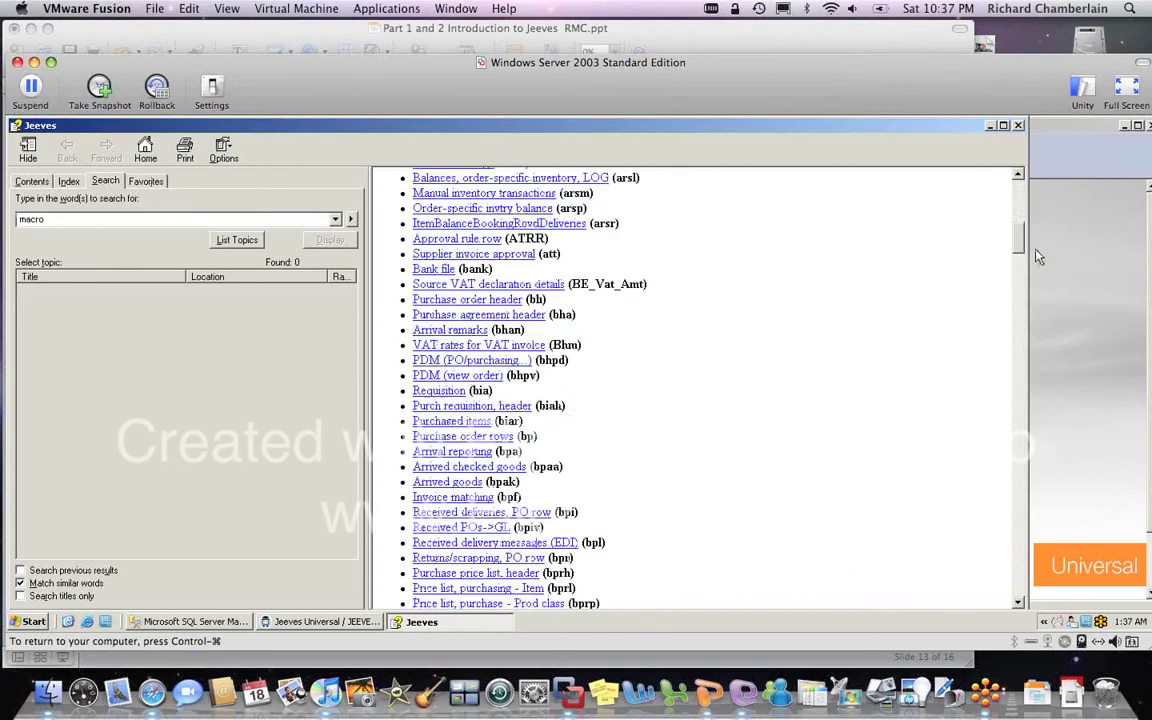
{"action": "scroll", "scroll_direction": "down", "scroll_amount": 3}
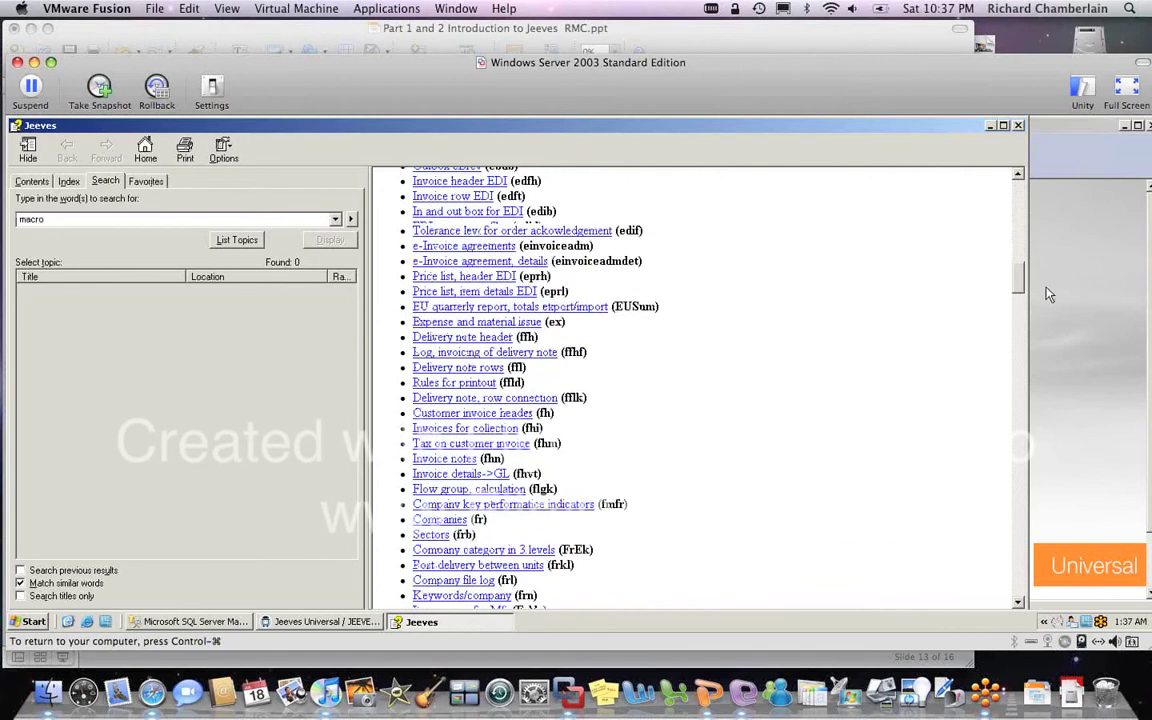
{"action": "left_click", "coordinate": [31, 181]}
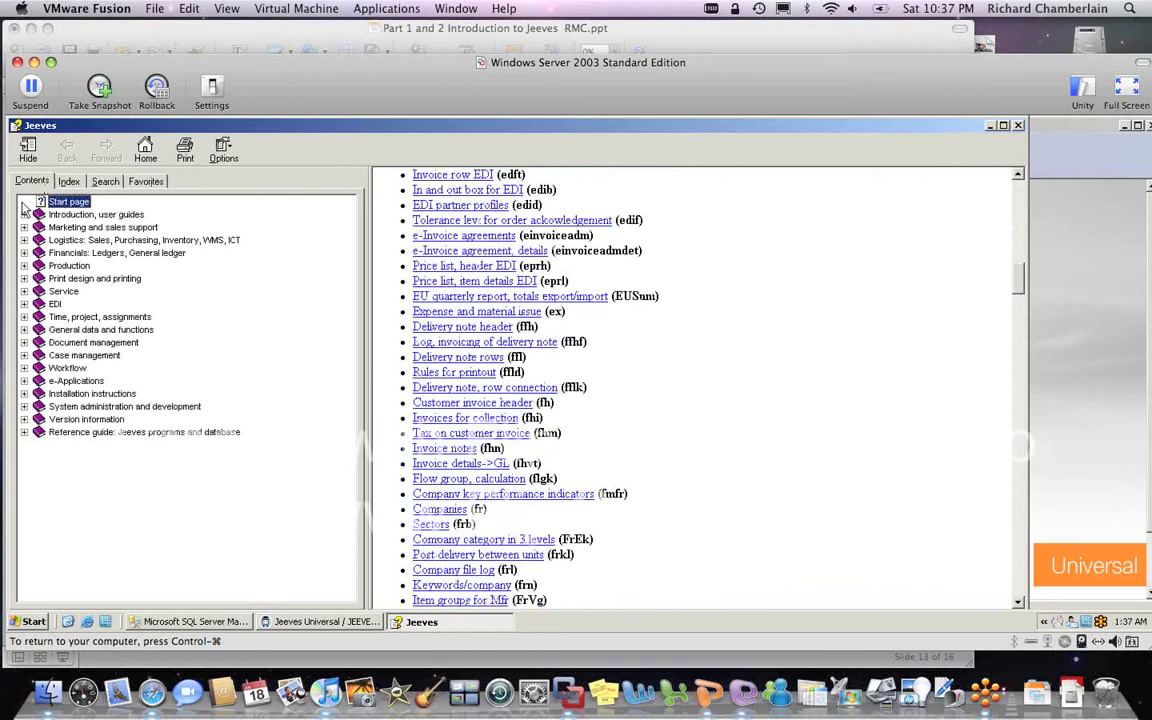
{"action": "left_click", "coordinate": [24, 214]}
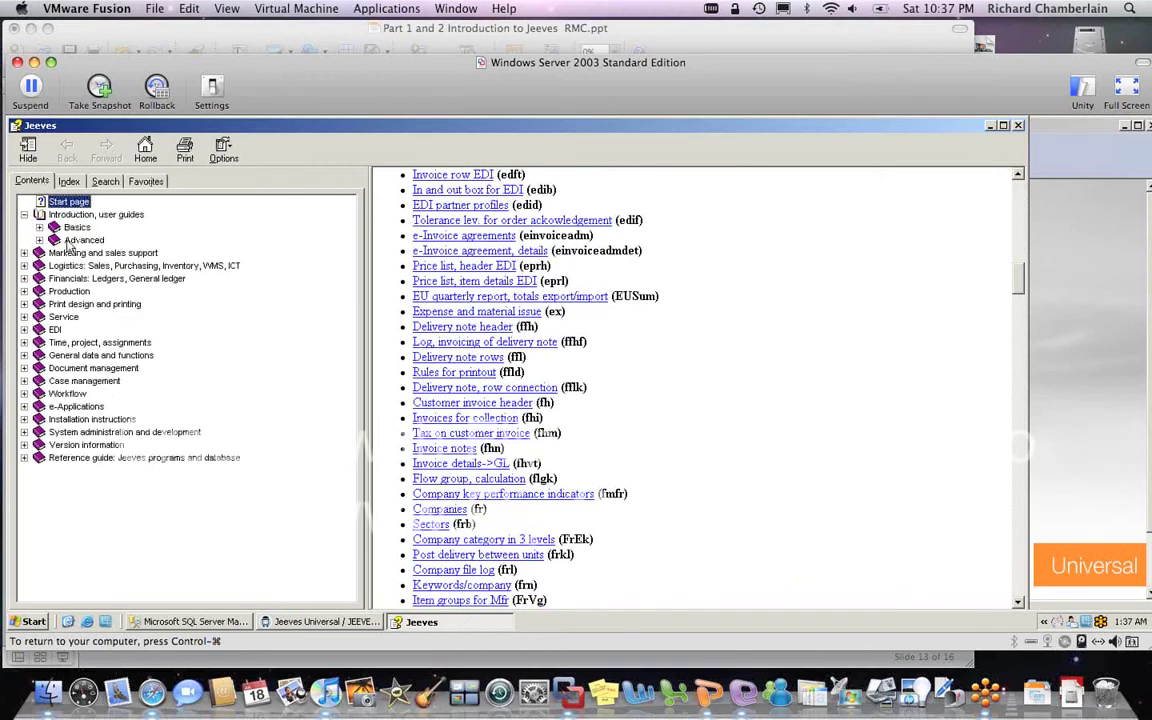
{"action": "left_click", "coordinate": [40, 252]}
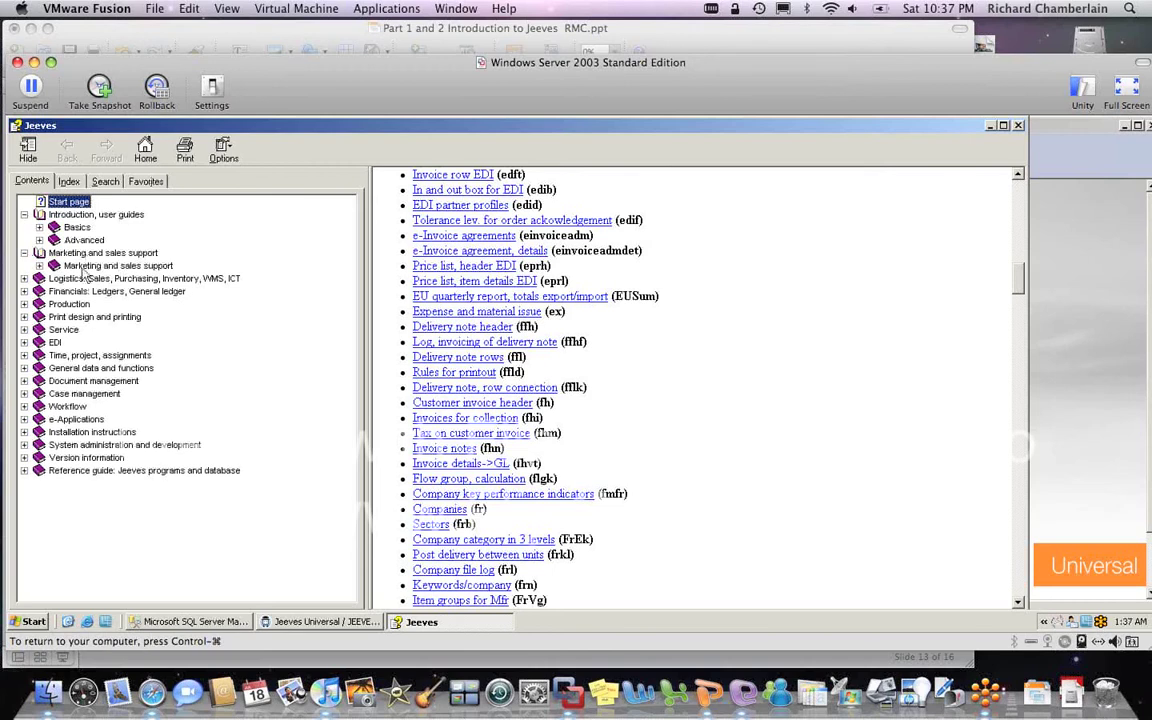
{"action": "mouse_move", "coordinate": [63, 320]}
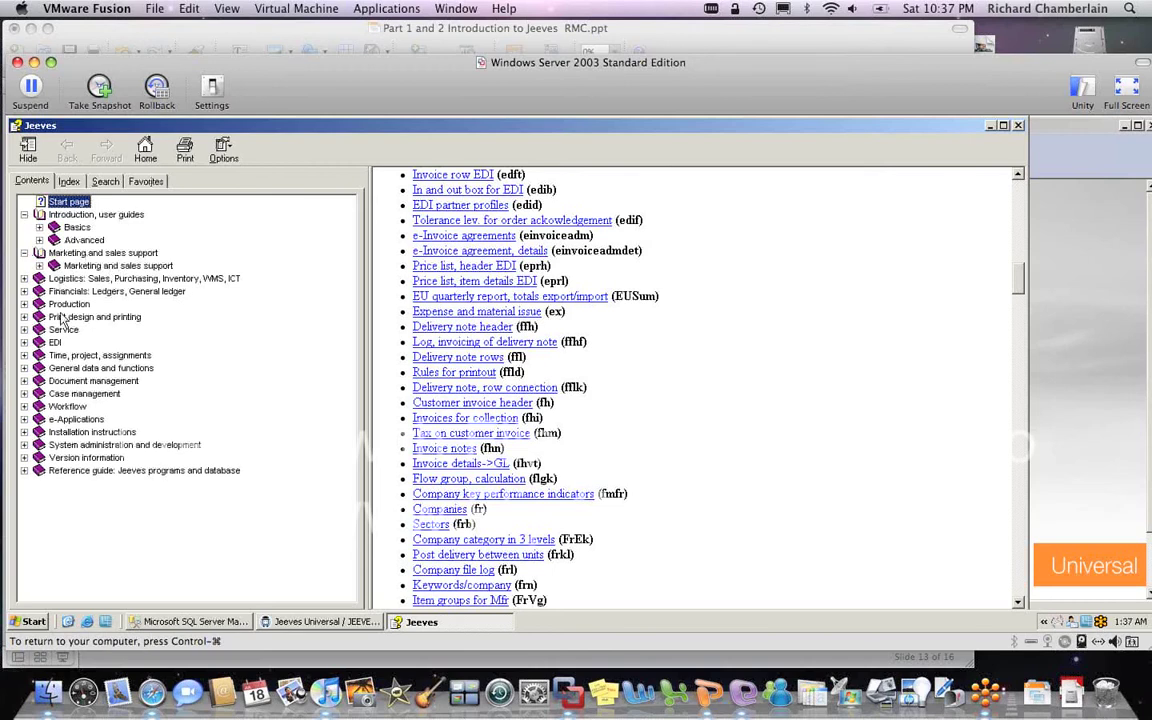
{"action": "mouse_move", "coordinate": [97, 199]}
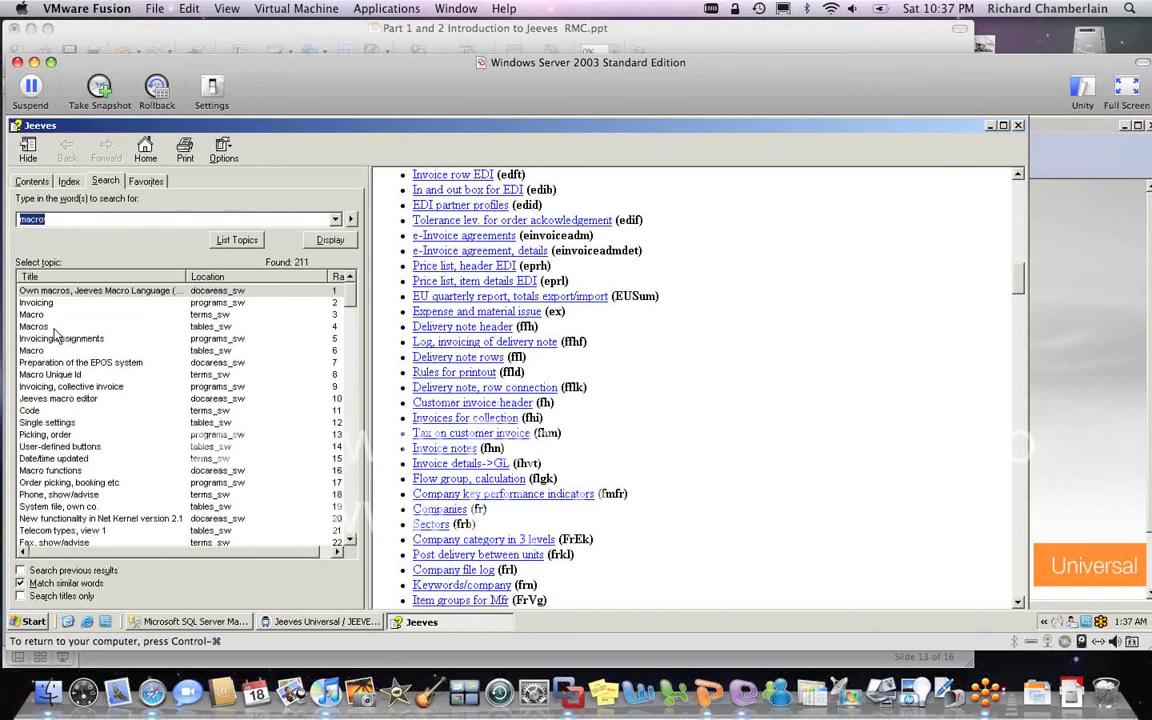
{"action": "mouse_move", "coordinate": [50, 330]}
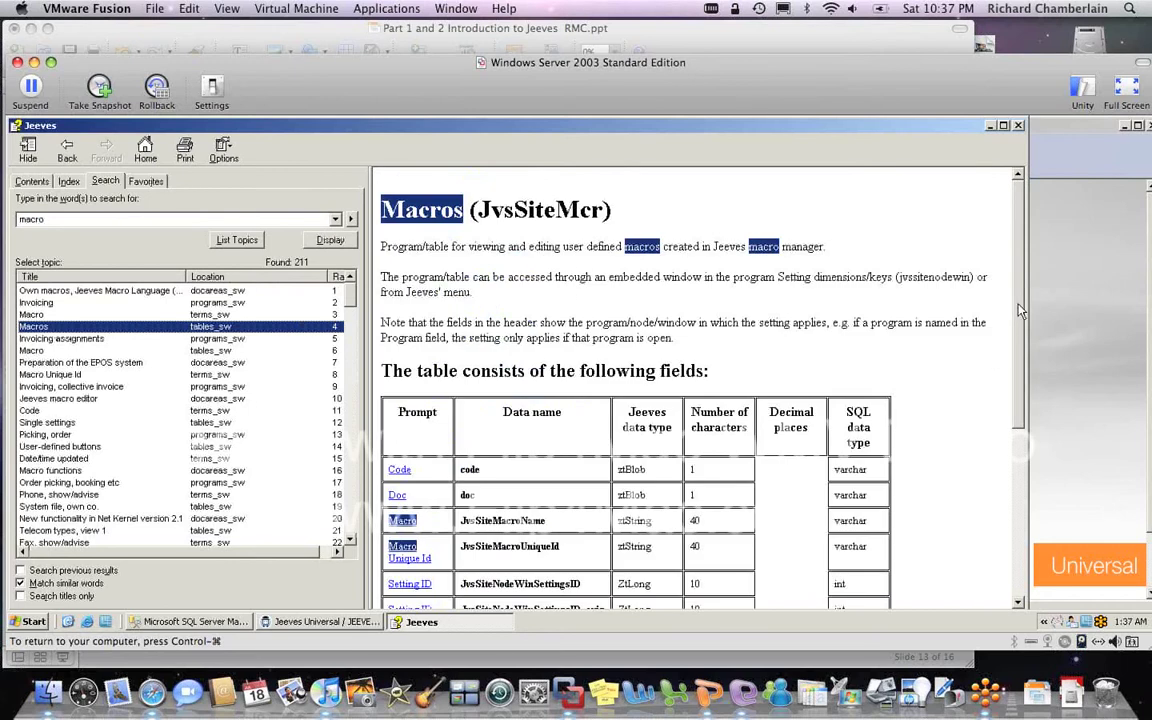
Step: Scroll the Macros table help topic and open the JvsSiteMcr Macros program page
{"action": "scroll", "scroll_direction": "down", "scroll_amount": 3}
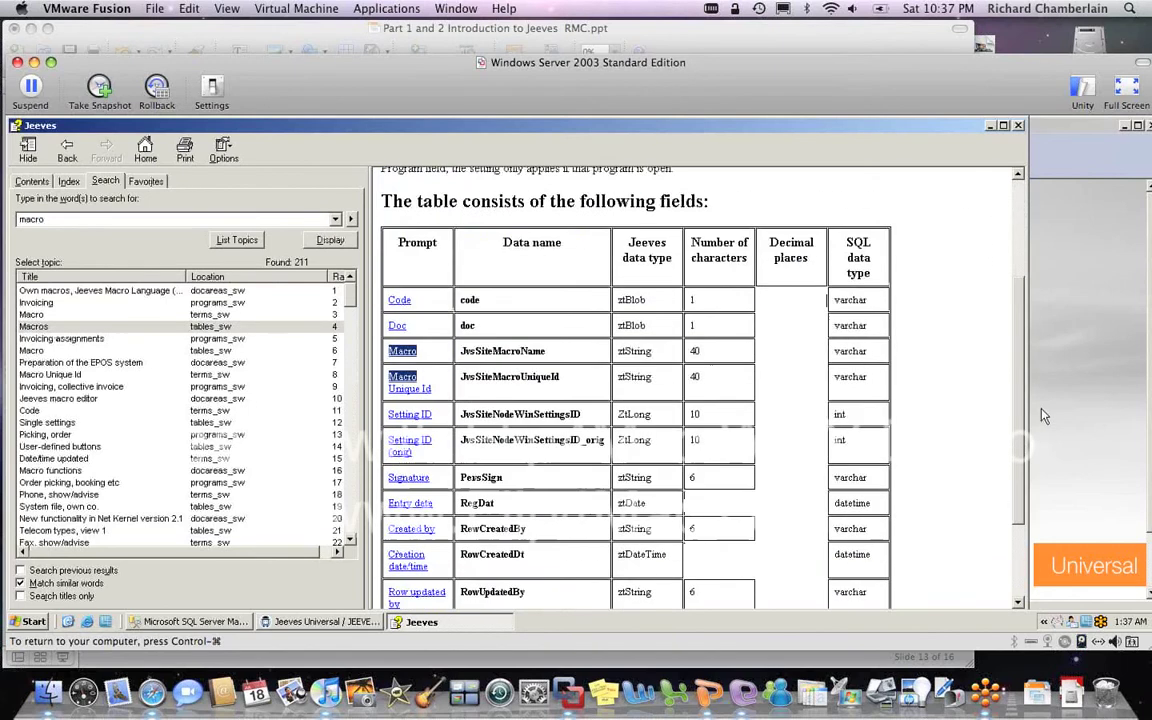
{"action": "scroll", "scroll_direction": "down", "scroll_amount": 3}
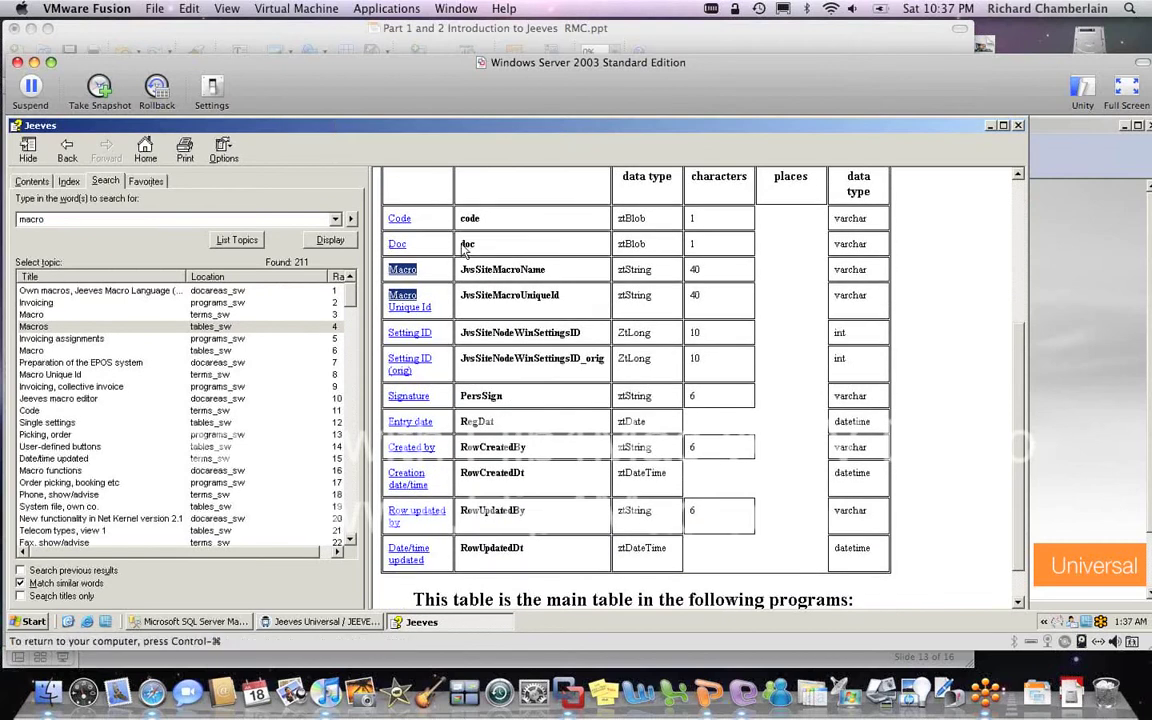
{"action": "mouse_move", "coordinate": [1013, 430]}
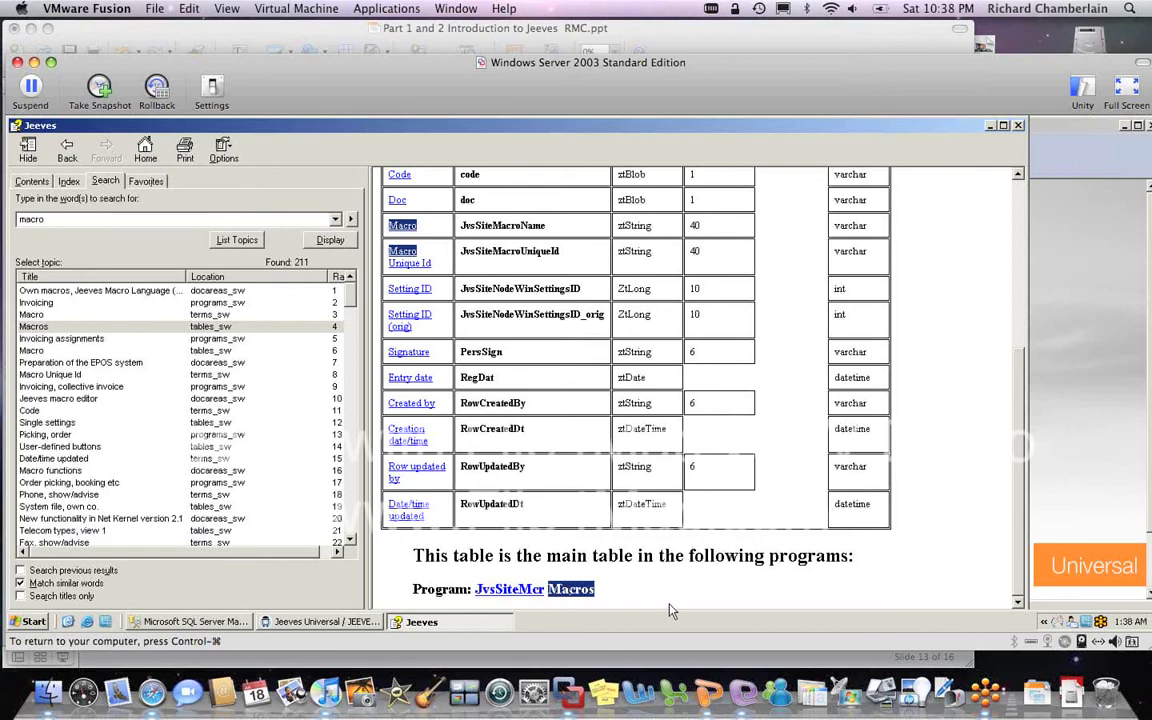
{"action": "left_click", "coordinate": [509, 588]}
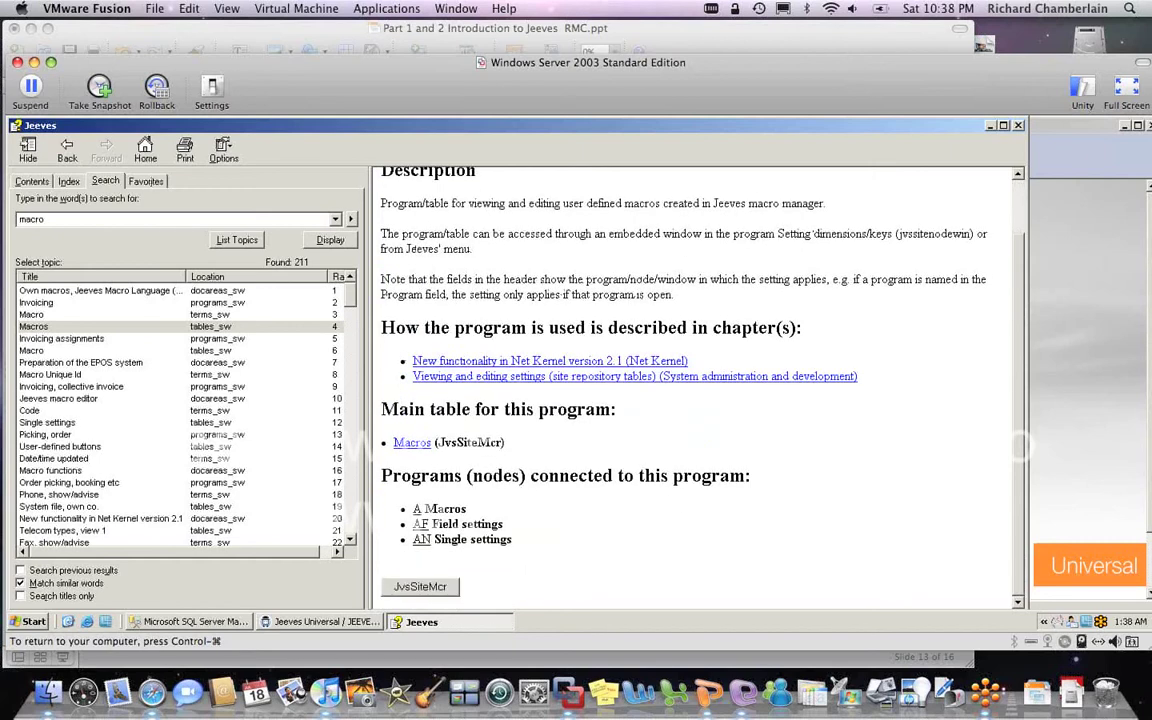
Step: Try launching JvsSiteMcr from help, dismiss the script error, and close the help window
{"action": "left_click", "coordinate": [420, 587]}
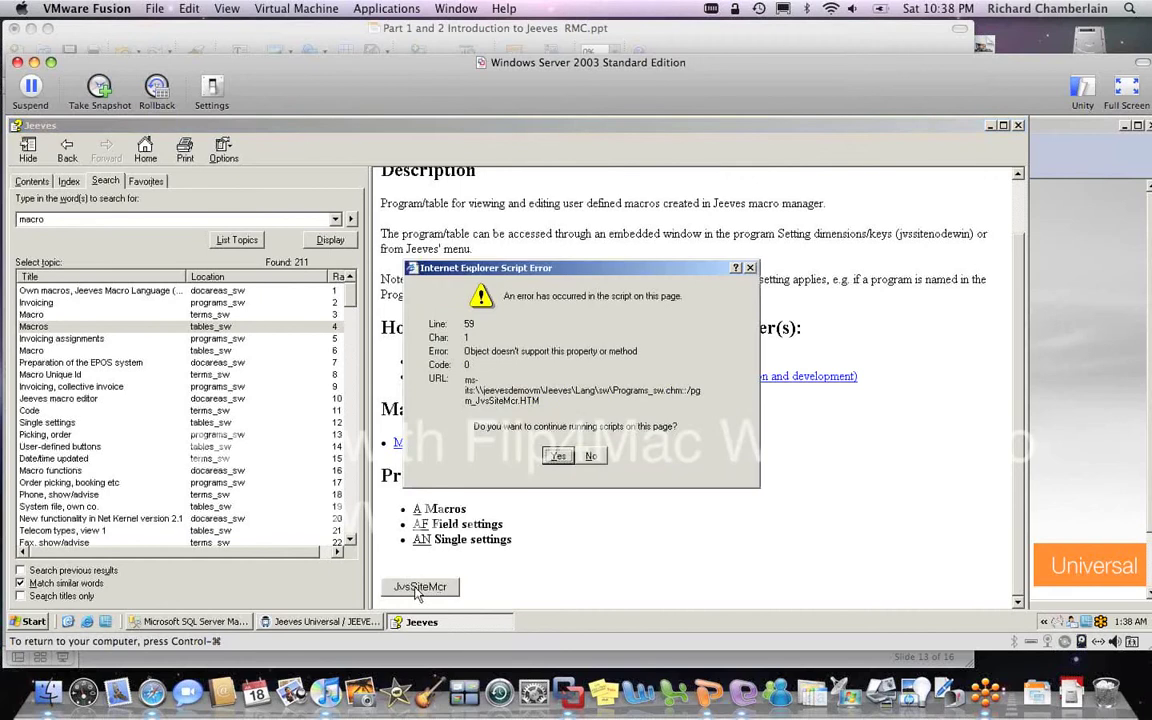
{"action": "left_click", "coordinate": [557, 456]}
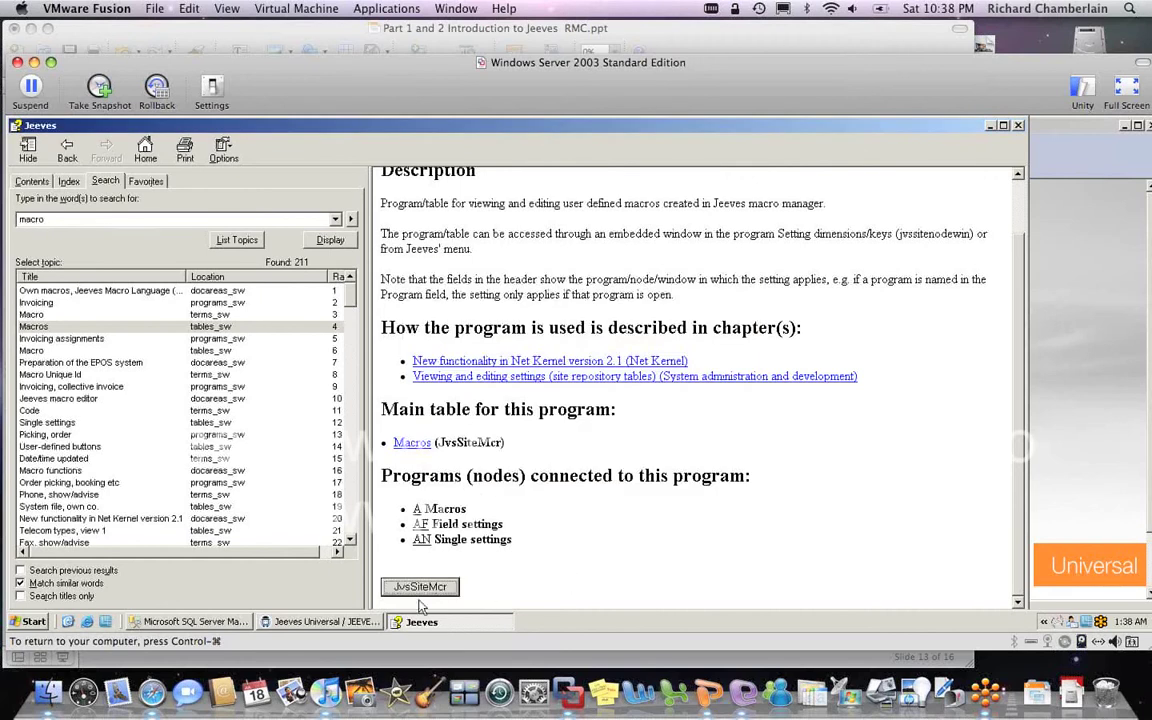
{"action": "mouse_move", "coordinate": [509, 586]}
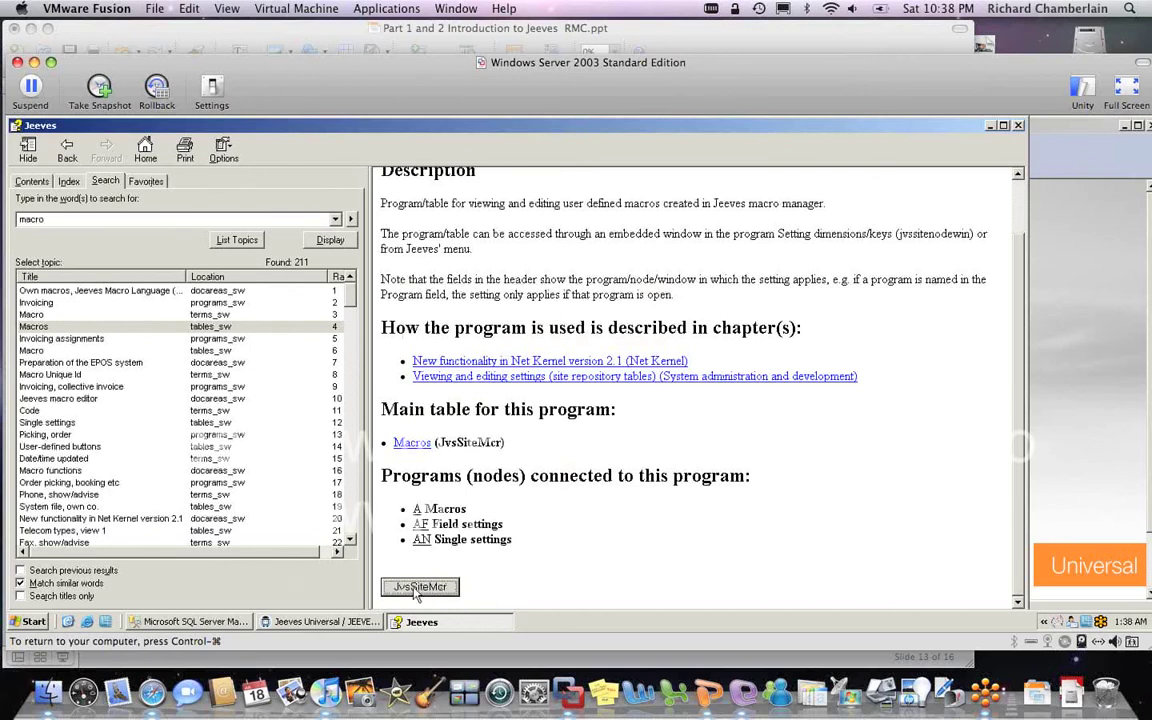
{"action": "mouse_move", "coordinate": [517, 576]}
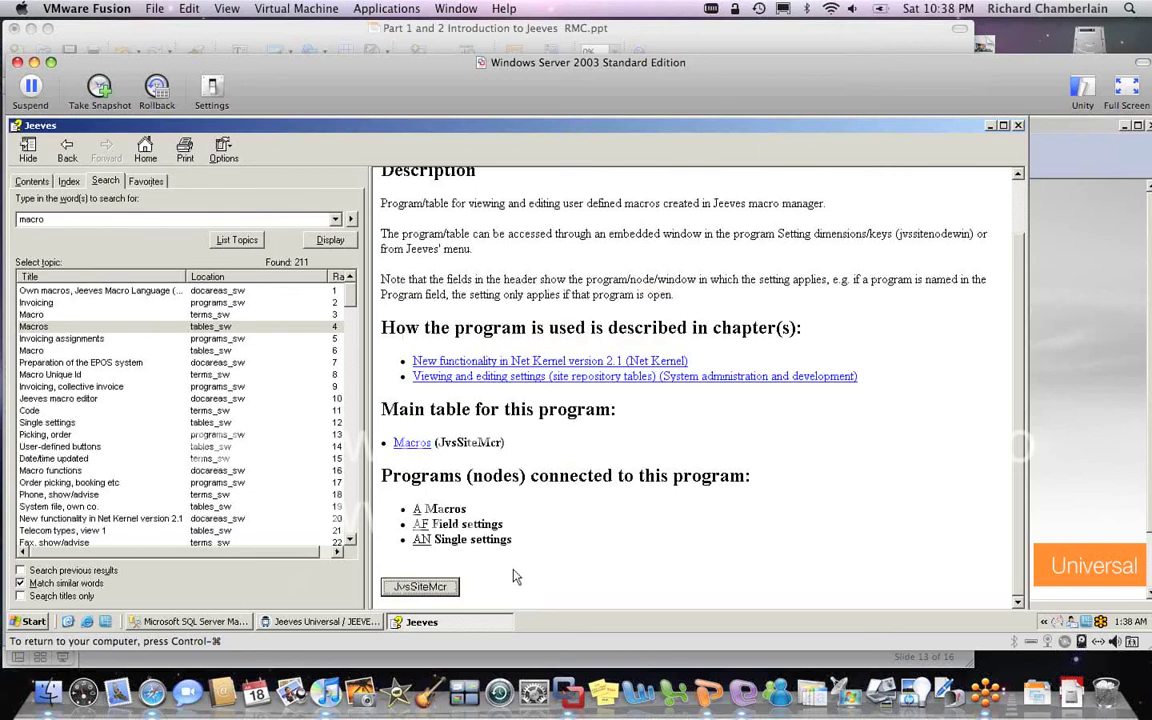
{"action": "mouse_move", "coordinate": [473, 545]}
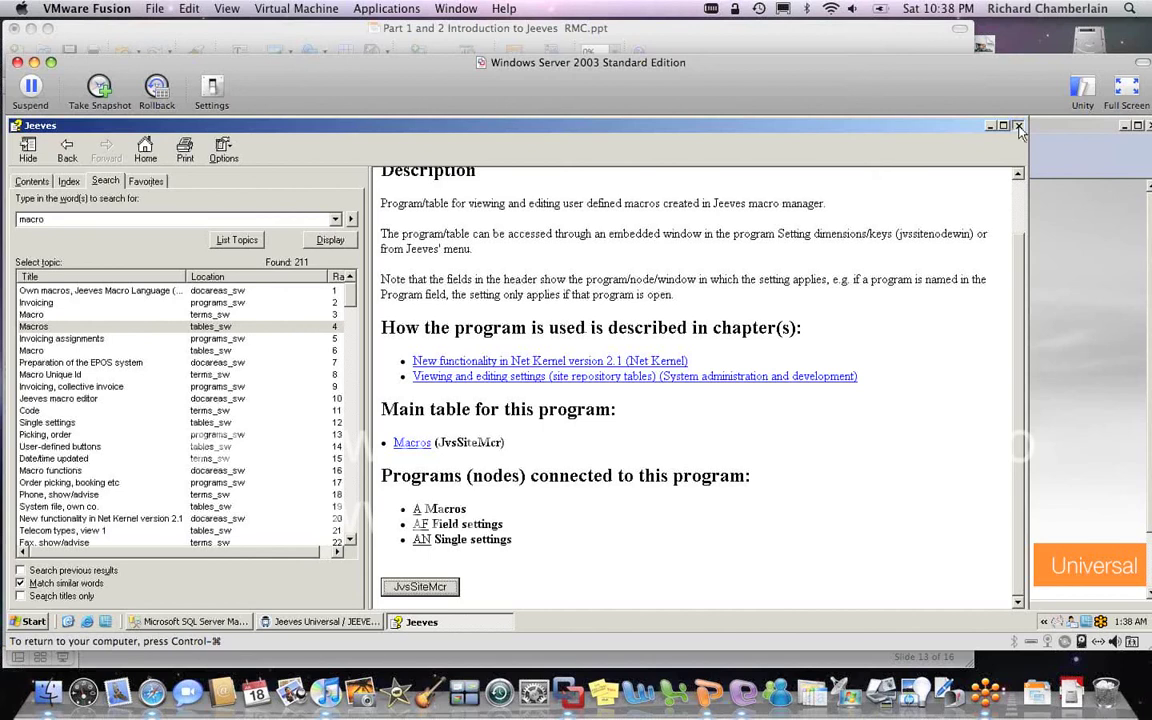
{"action": "left_click", "coordinate": [1018, 125]}
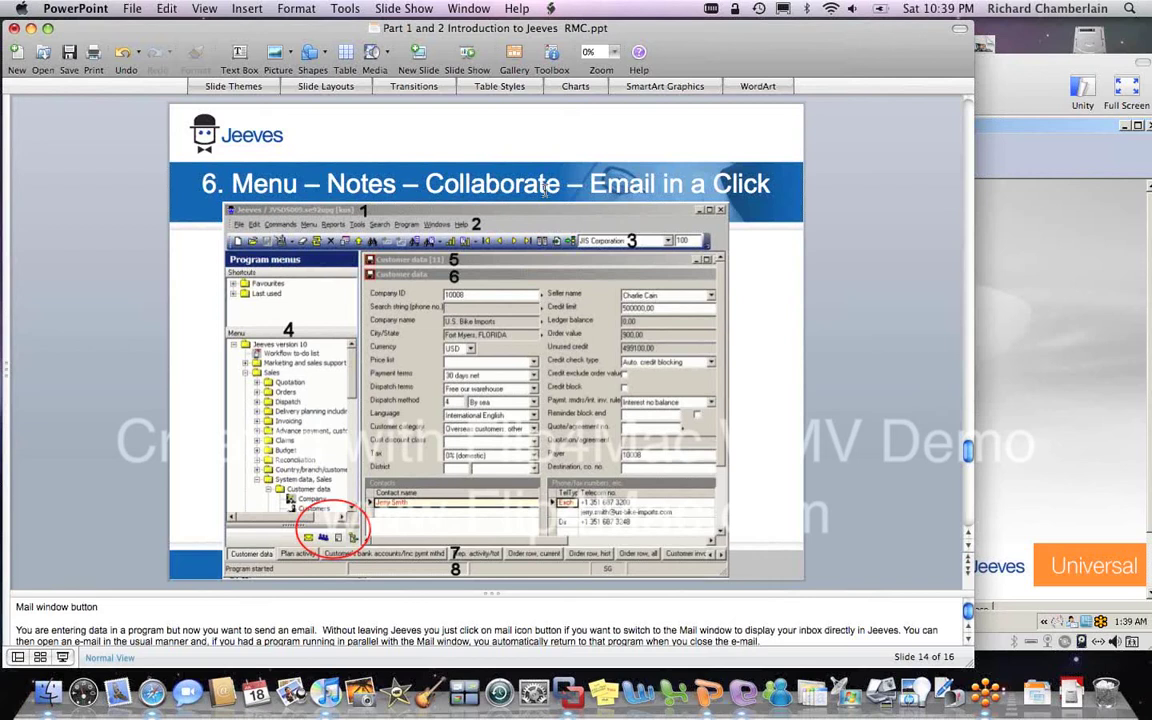
{"action": "mouse_move", "coordinate": [735, 195]}
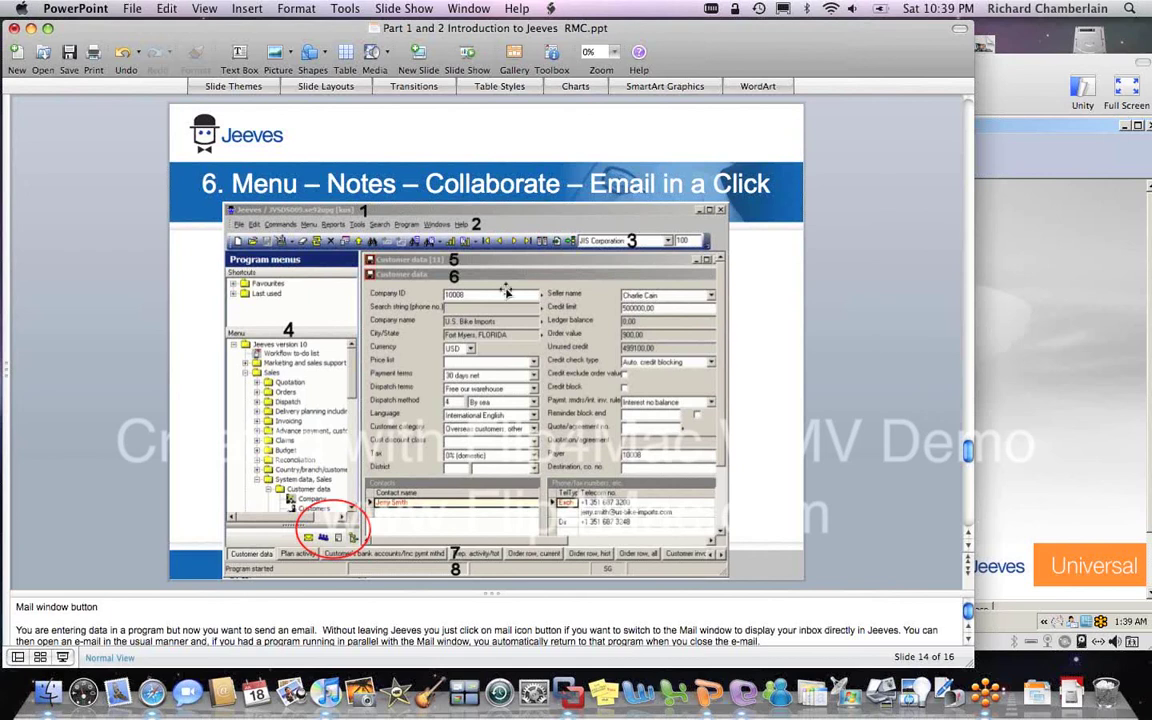
{"action": "mouse_move", "coordinate": [295, 412]}
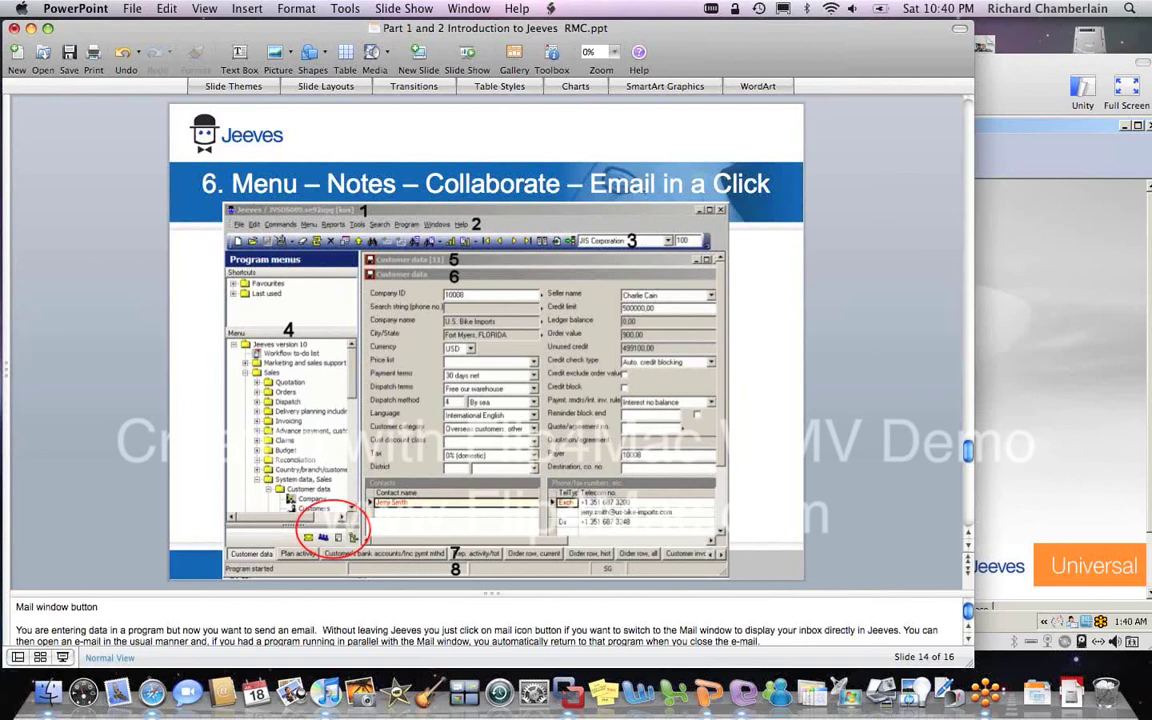
{"action": "mouse_move", "coordinate": [222, 290]}
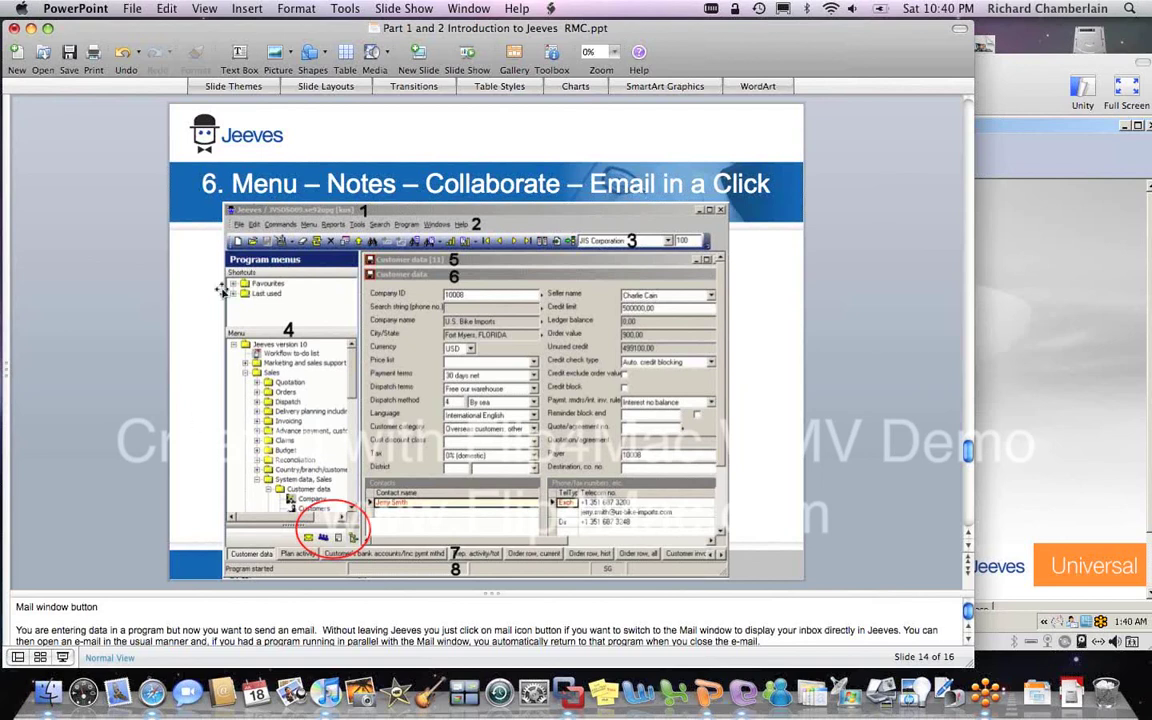
{"action": "mouse_move", "coordinate": [283, 371]}
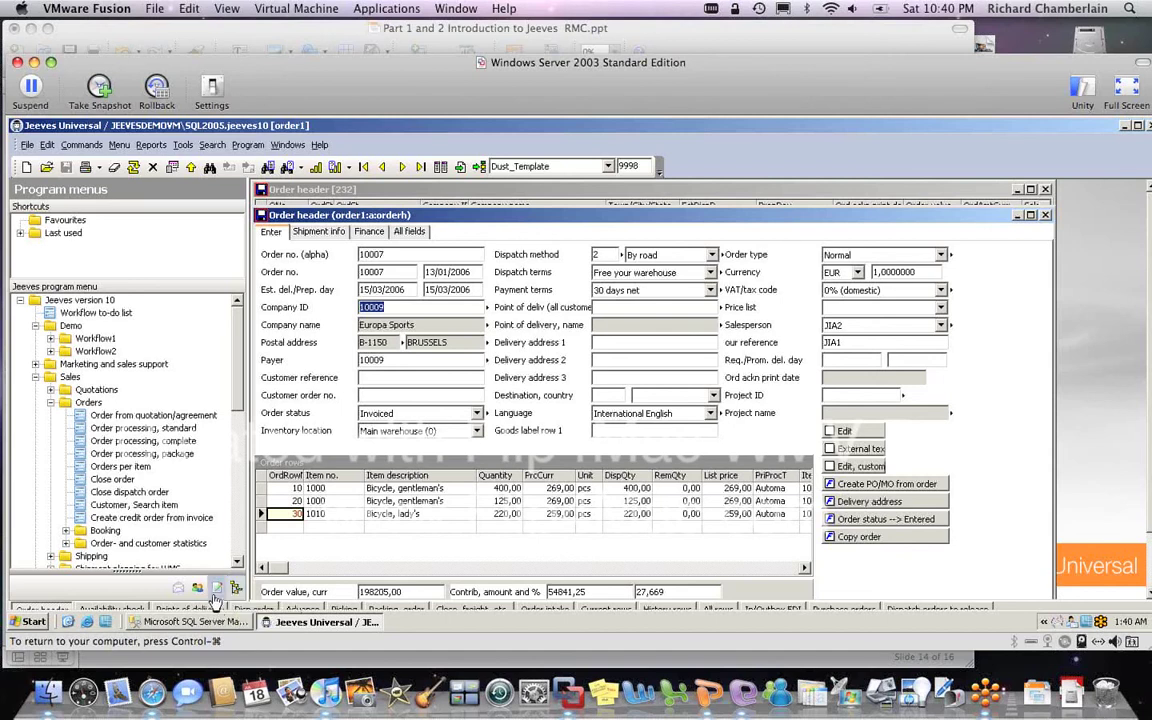
Step: Open the notes panel and type 'up the order by 1000 per Mr Jone'
{"action": "left_click", "coordinate": [217, 588]}
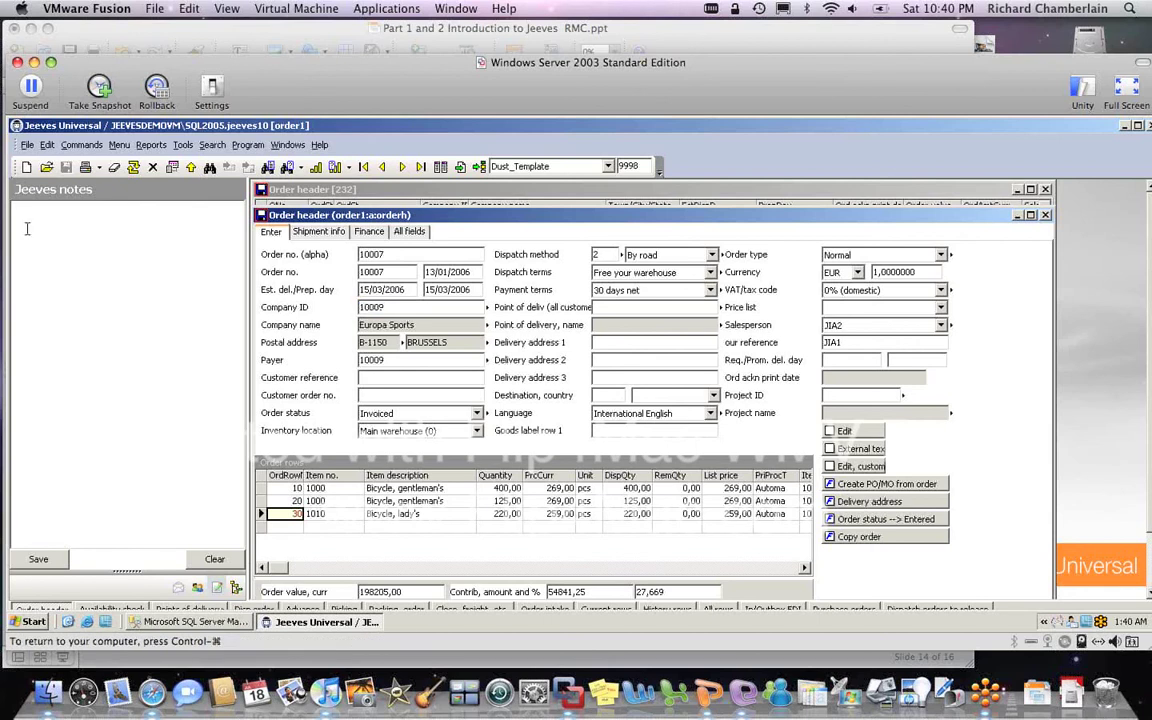
{"action": "type", "text": "up the order by"}
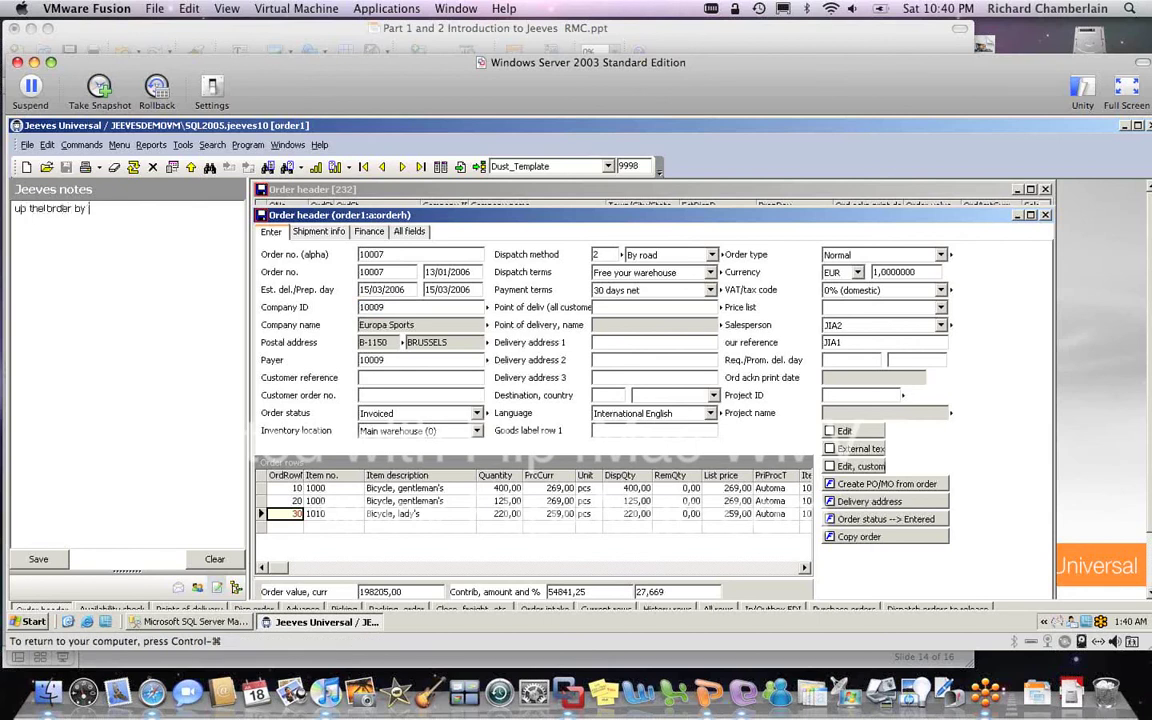
{"action": "type", "text": "1000"}
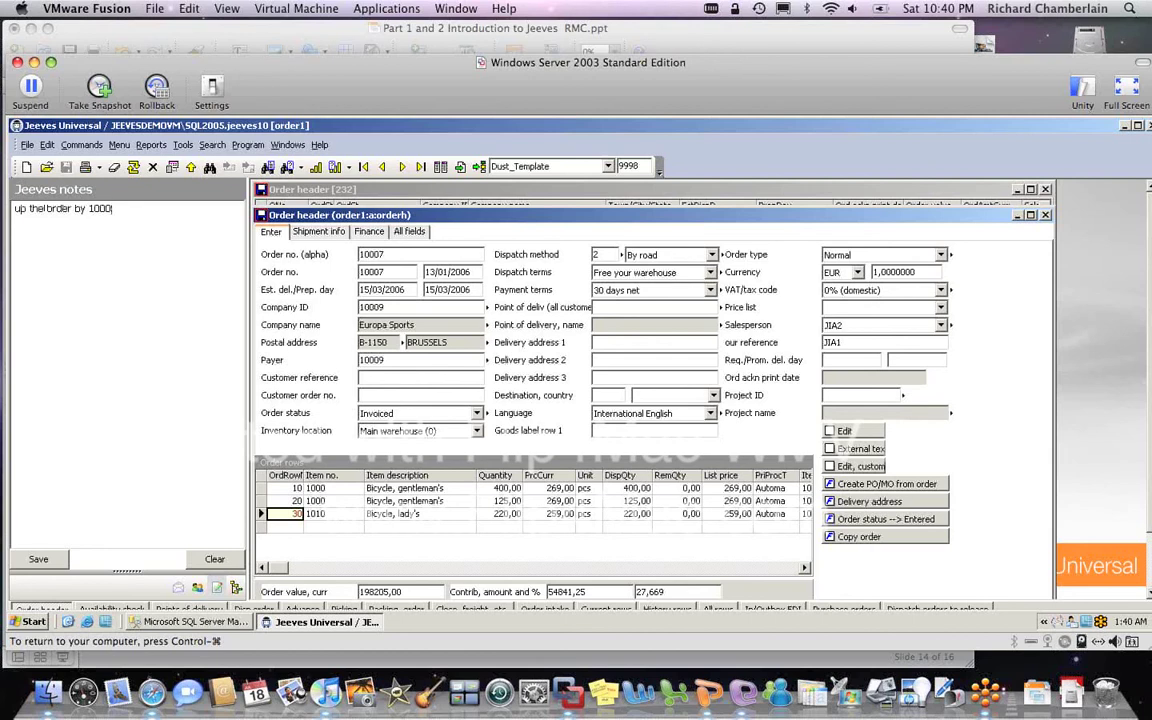
{"action": "type", "text": "per"}
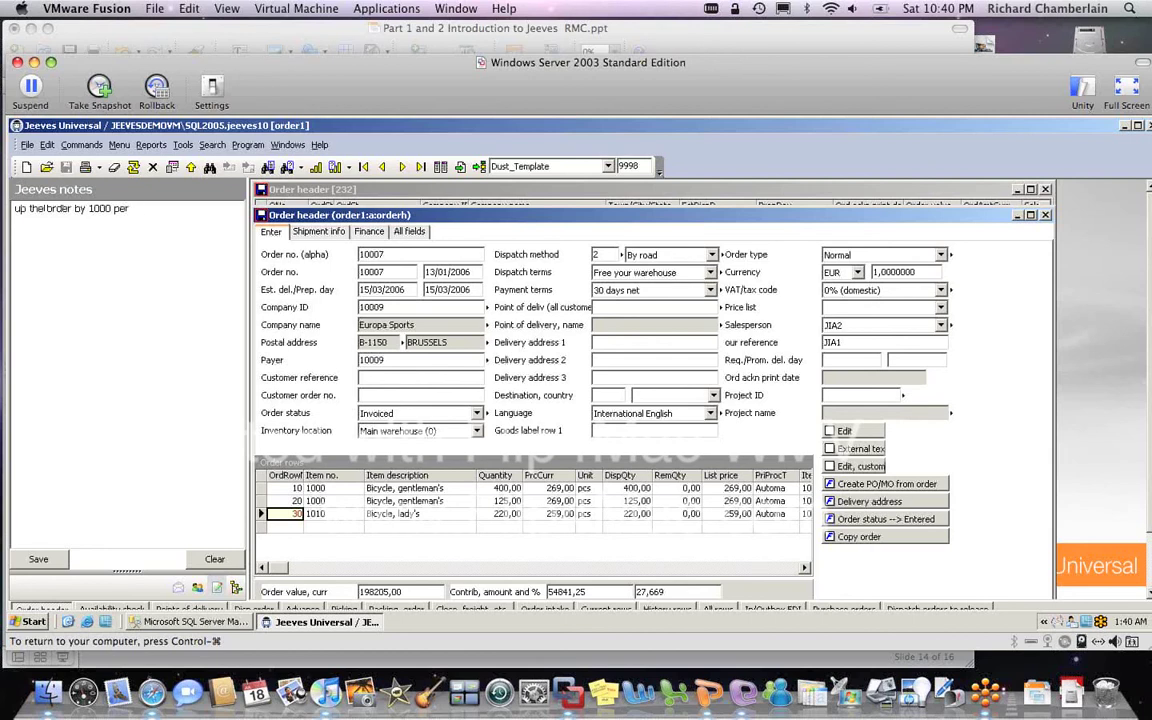
{"action": "type", "text": "Mr Jone"}
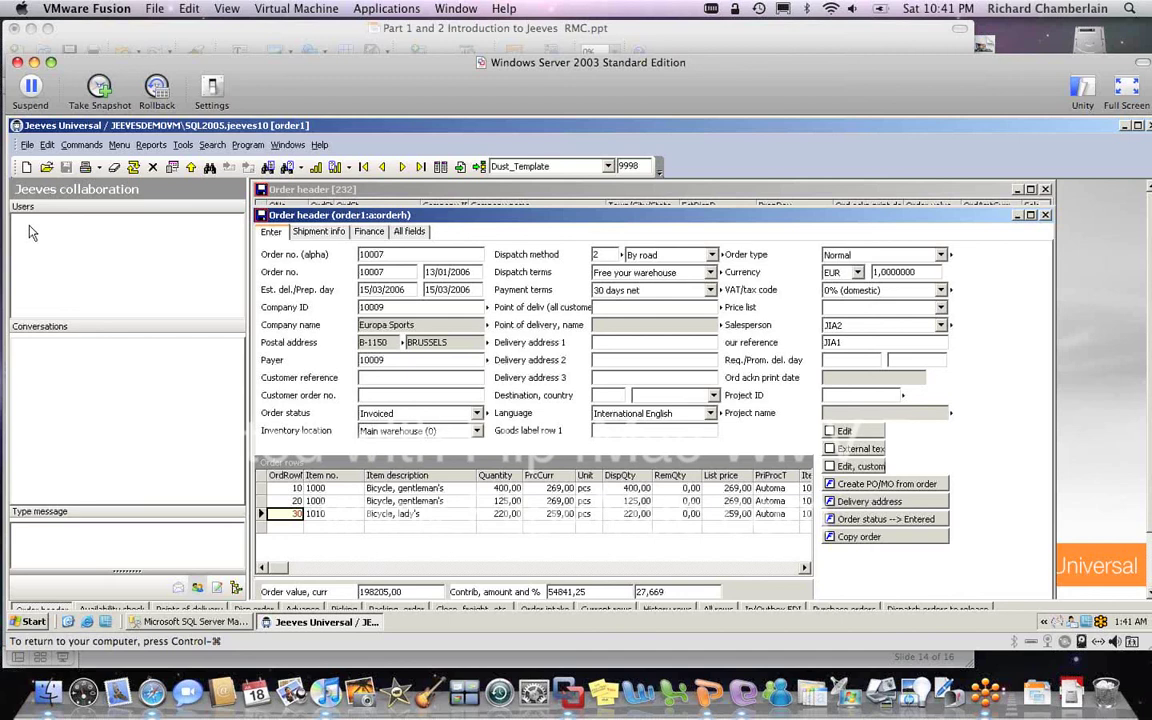
{"action": "mouse_move", "coordinate": [47, 256]}
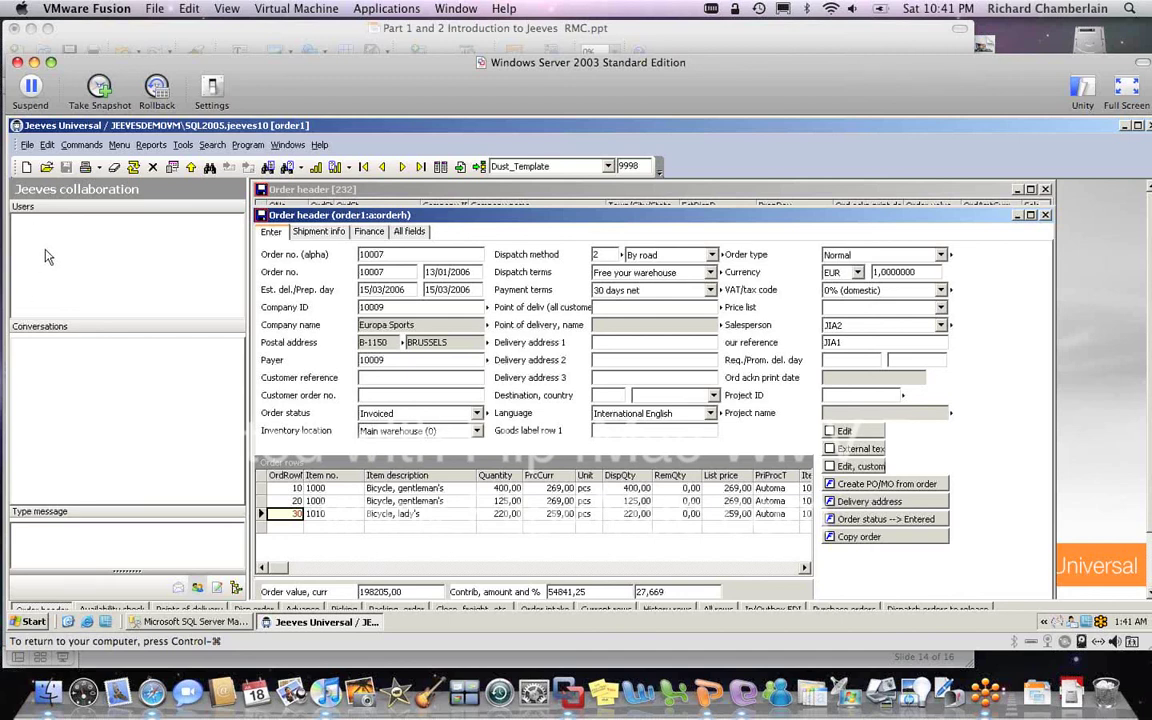
{"action": "mouse_move", "coordinate": [91, 386]}
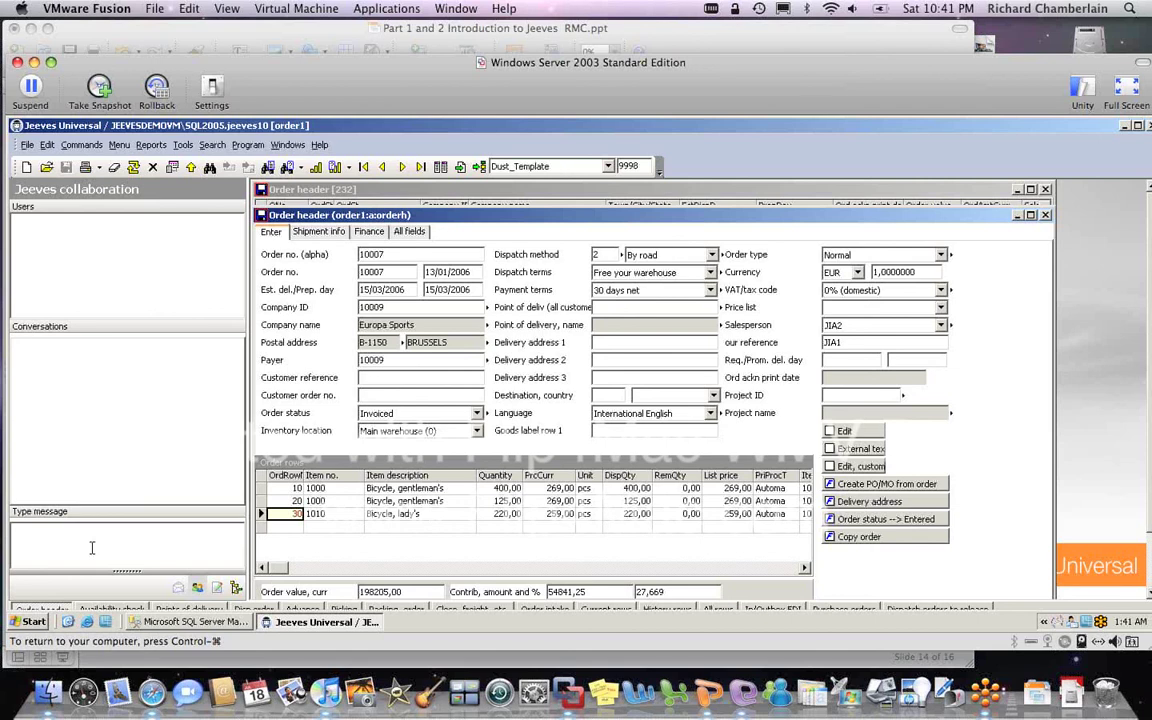
{"action": "mouse_move", "coordinate": [45, 540]}
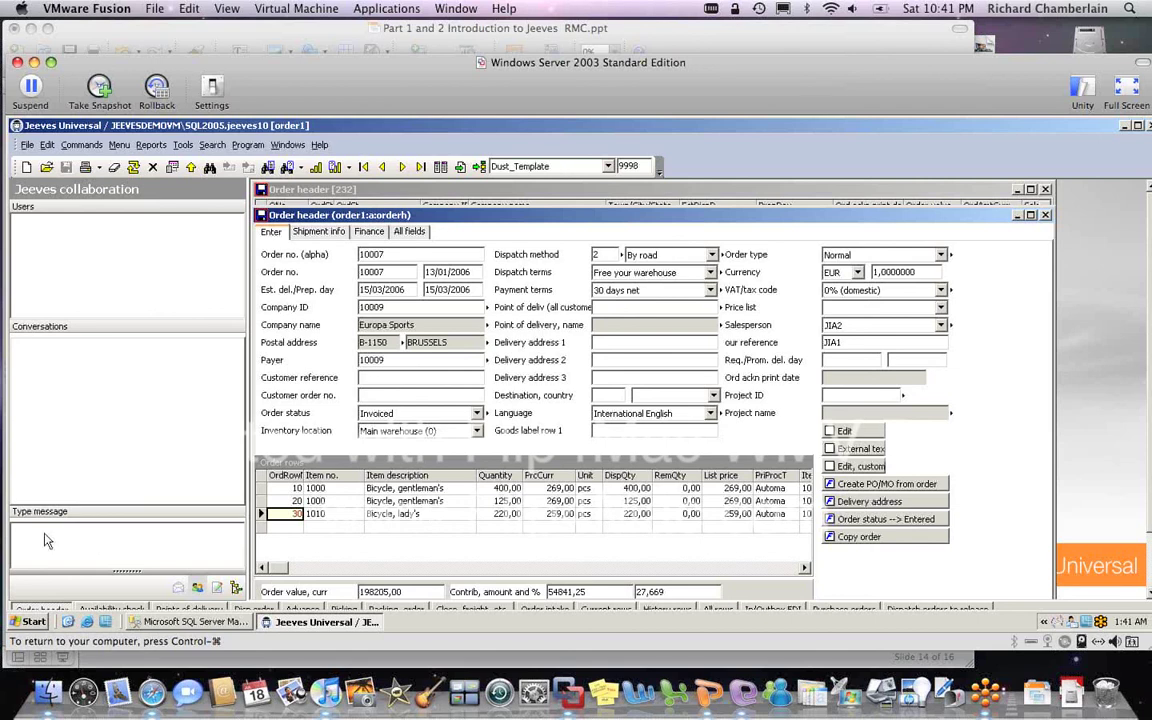
{"action": "mouse_move", "coordinate": [98, 429]}
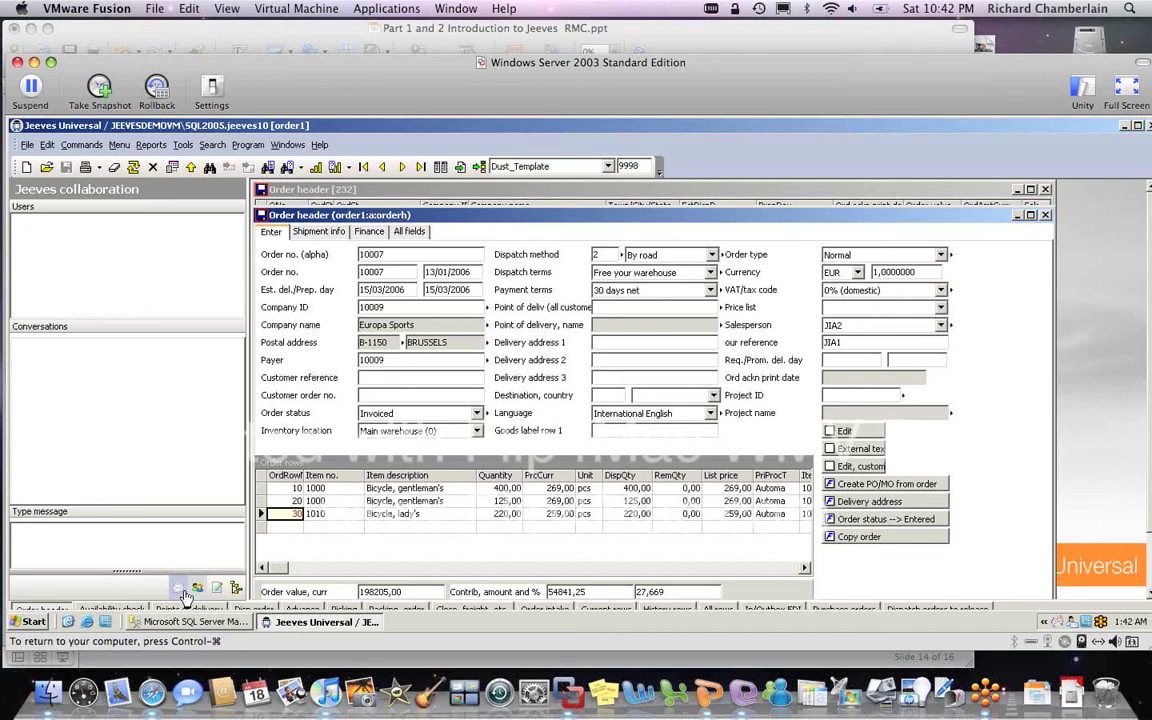
{"action": "mouse_move", "coordinate": [185, 530]}
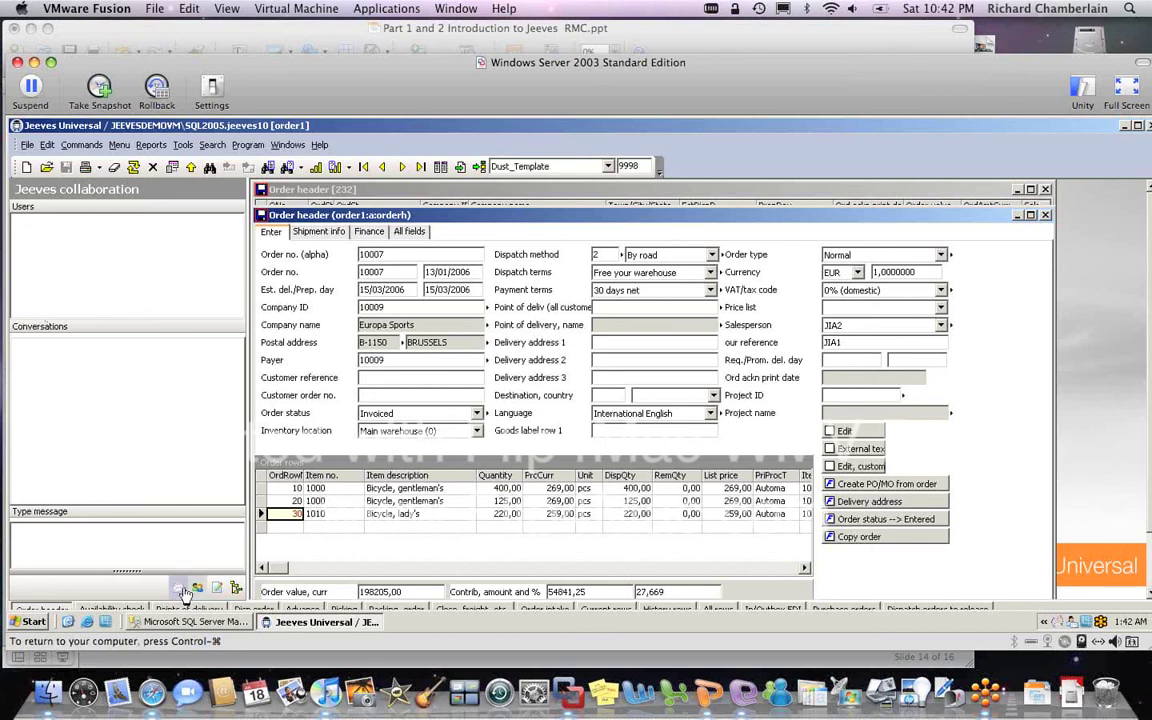
{"action": "mouse_move", "coordinate": [198, 587]}
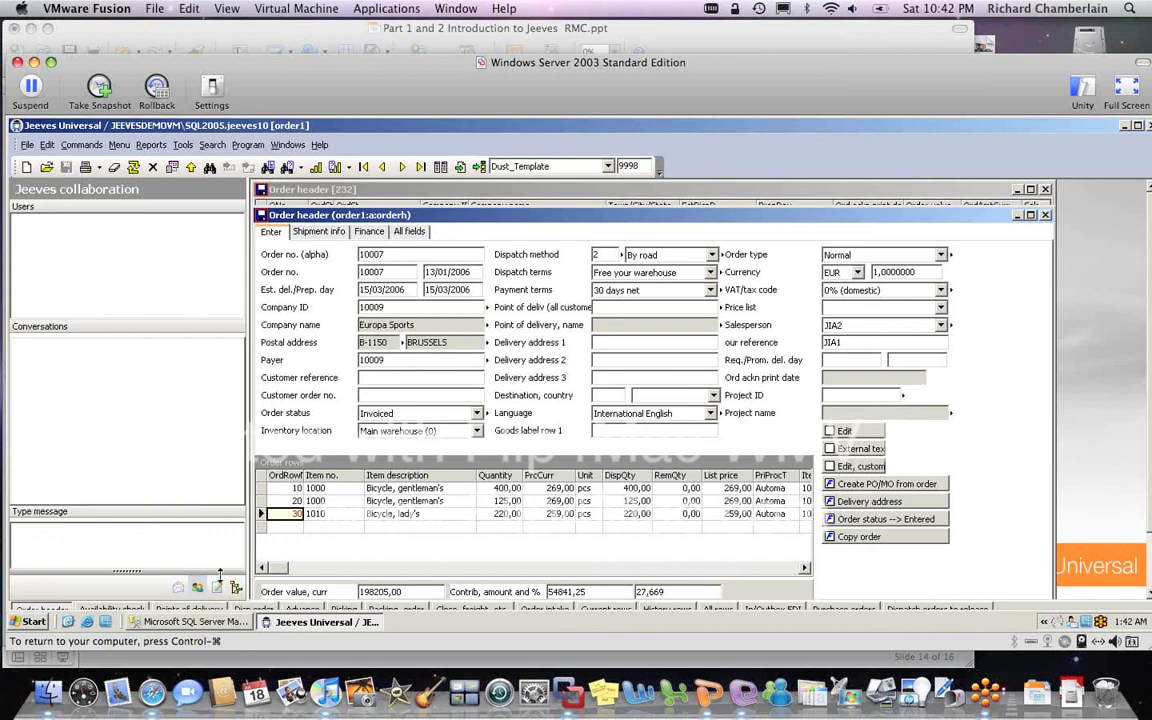
Step: Switch the side panel to Jeeves collaboration
{"action": "left_click", "coordinate": [237, 588]}
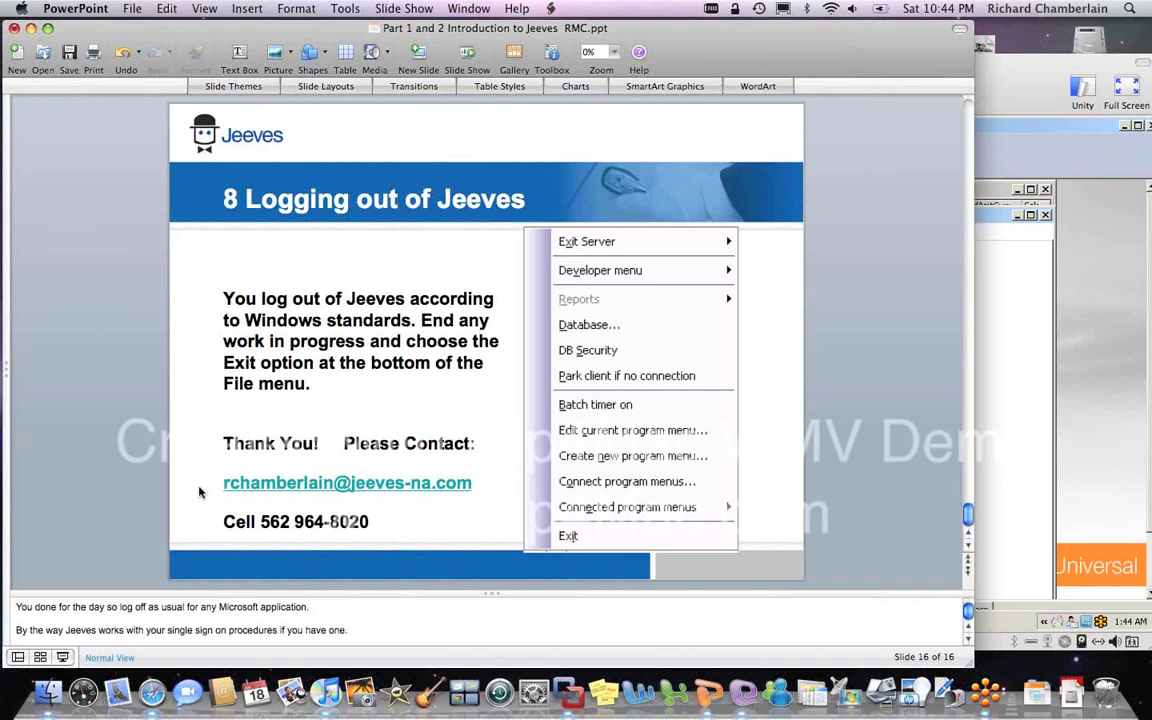
{"action": "mouse_move", "coordinate": [441, 374]}
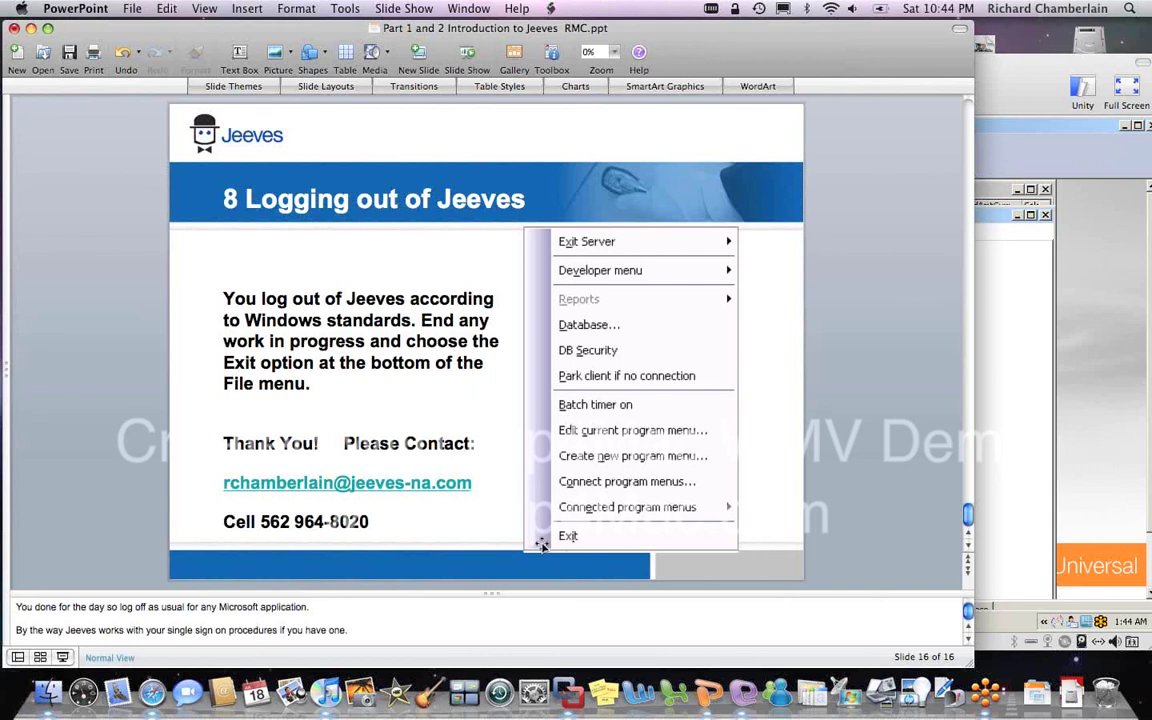
{"action": "mouse_move", "coordinate": [216, 431]}
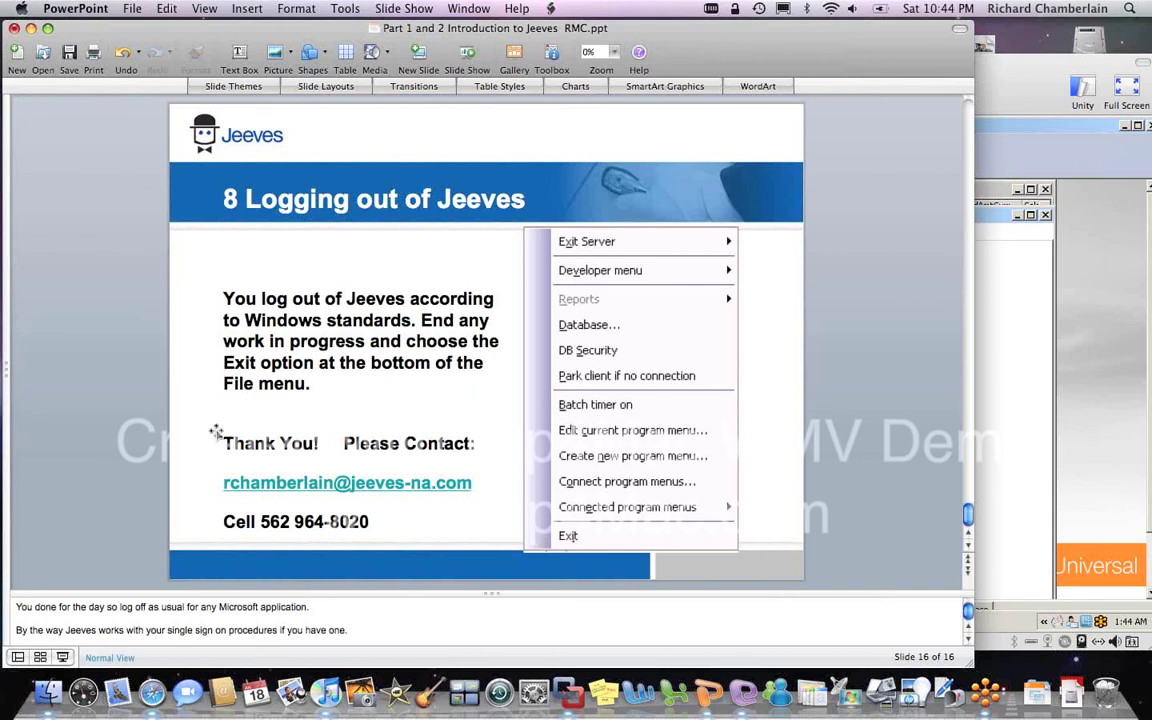